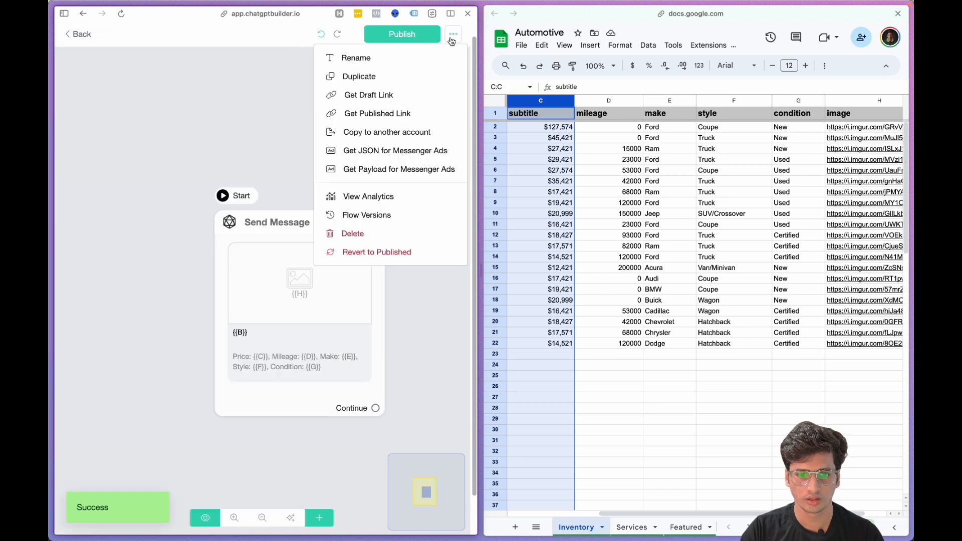
Preview the finished flow and Automotive sheet, then return to the ChatbotBuilder.ai dashboard.
{"action": "left_click", "coordinate": [377, 113]}
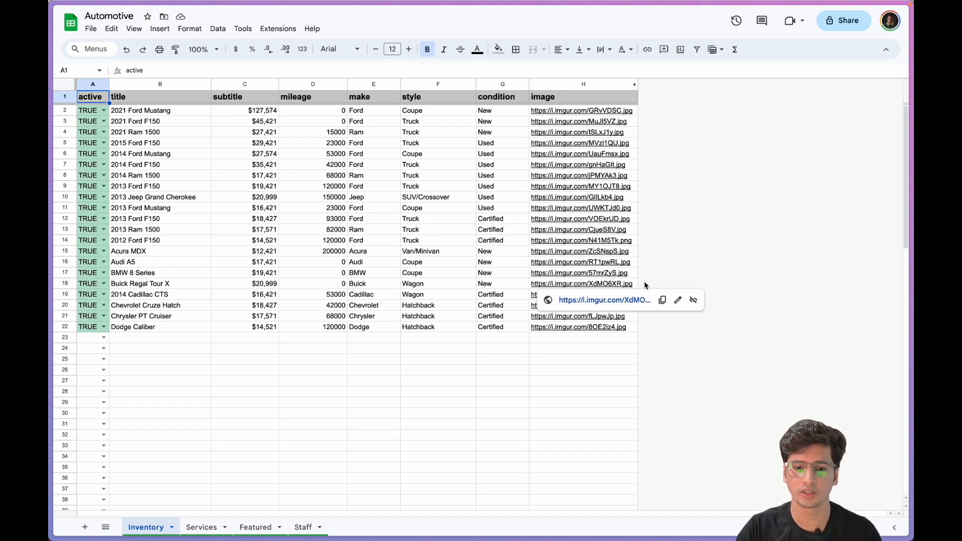
{"action": "left_click", "coordinate": [437, 392]}
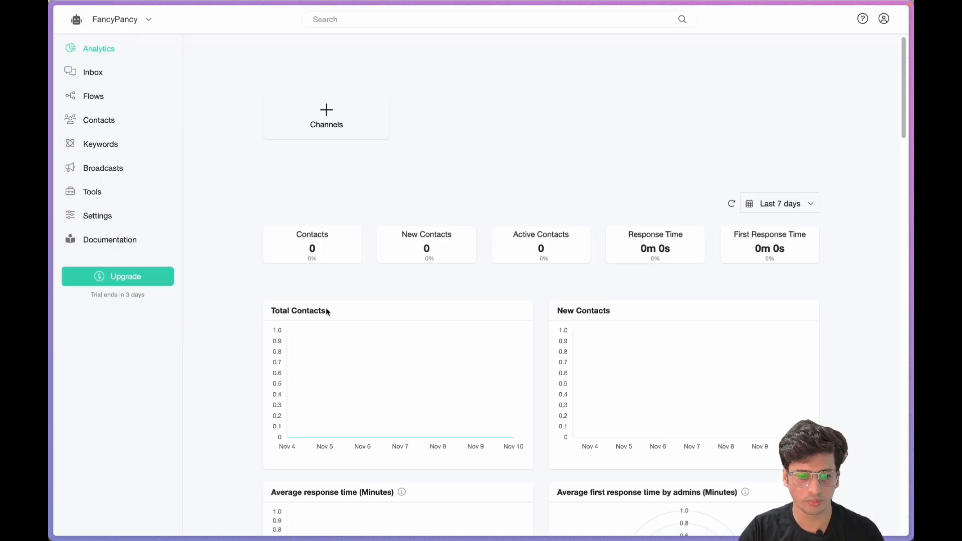
{"action": "mouse_move", "coordinate": [119, 224]}
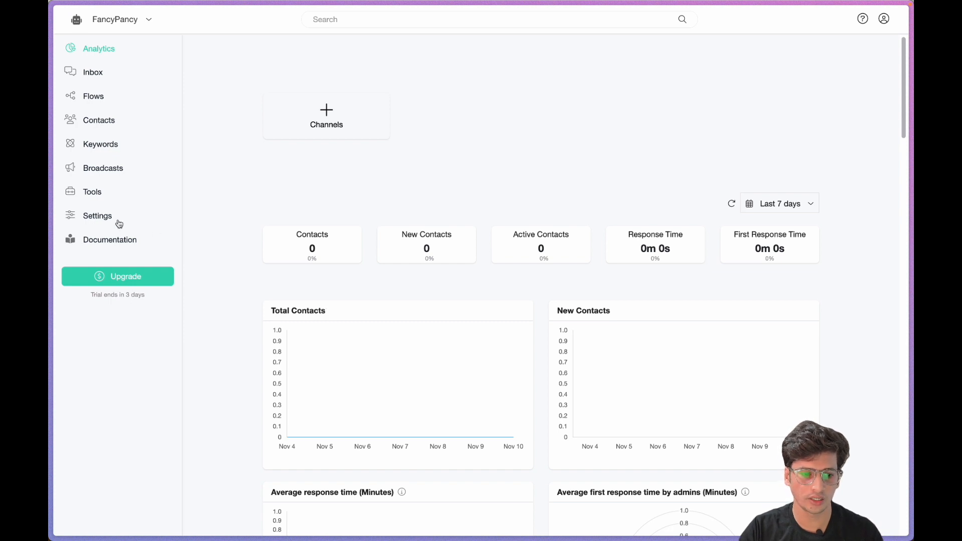
Review the bot's Channels and Integrations, checking the Google Sheets and OpenAI ChatGPT connections.
{"action": "left_click", "coordinate": [97, 216]}
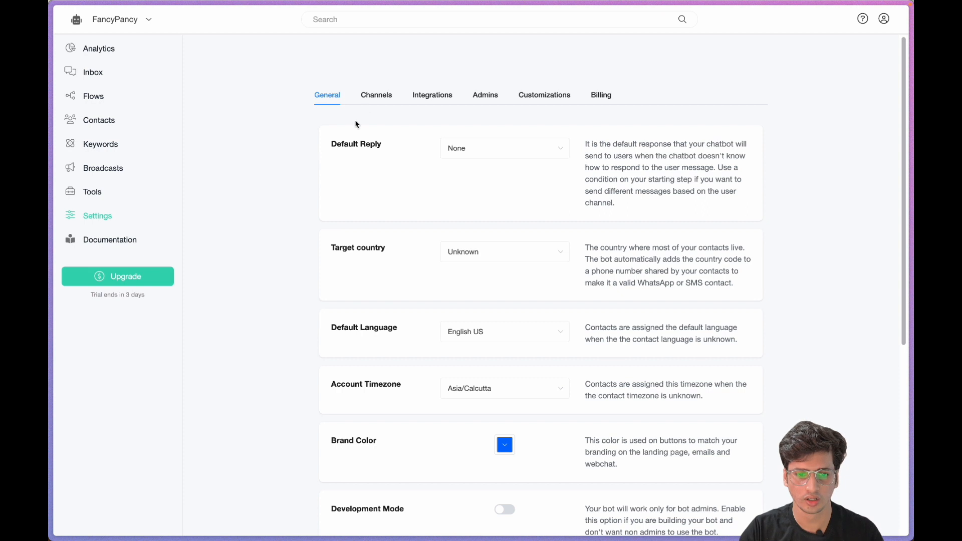
{"action": "left_click", "coordinate": [377, 94]}
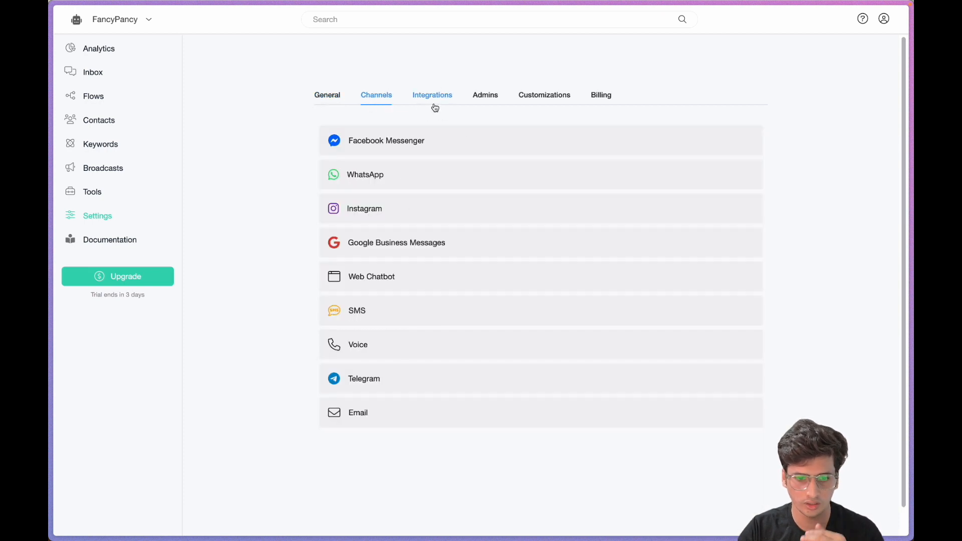
{"action": "left_click", "coordinate": [432, 94]}
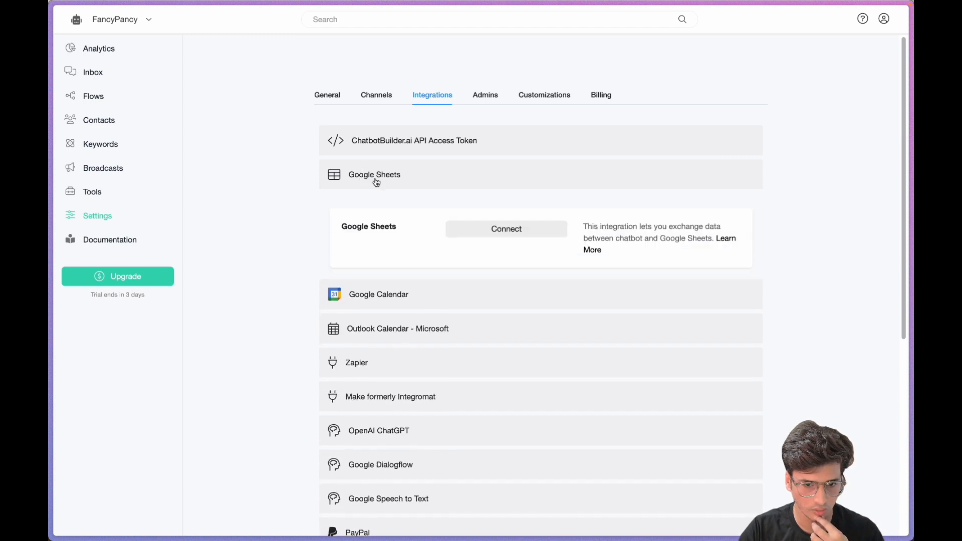
{"action": "left_click", "coordinate": [506, 229]}
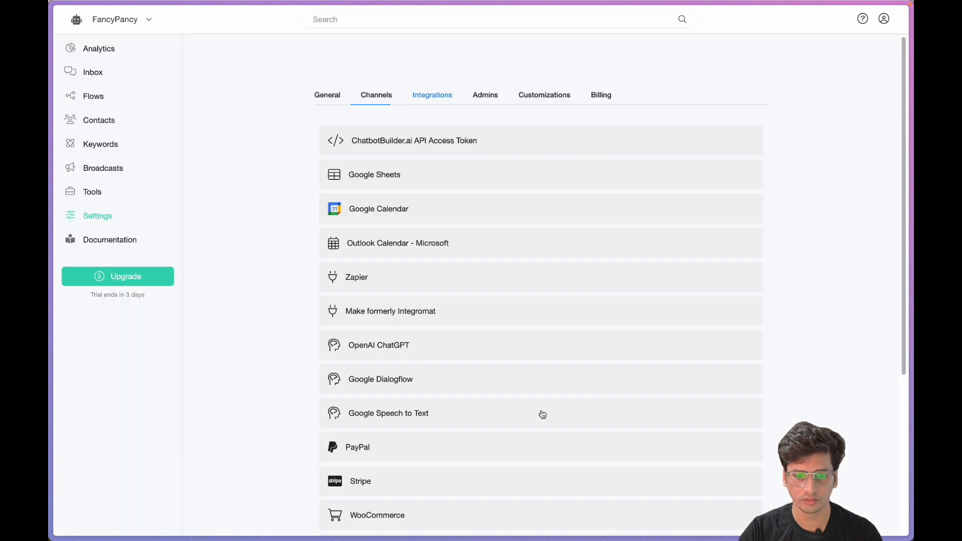
{"action": "left_click", "coordinate": [374, 175]}
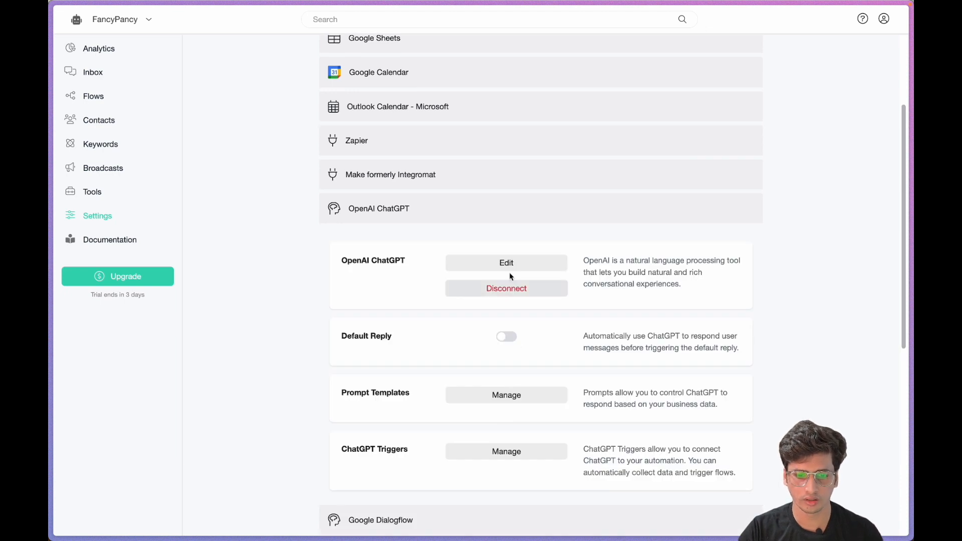
{"action": "mouse_move", "coordinate": [269, 271]}
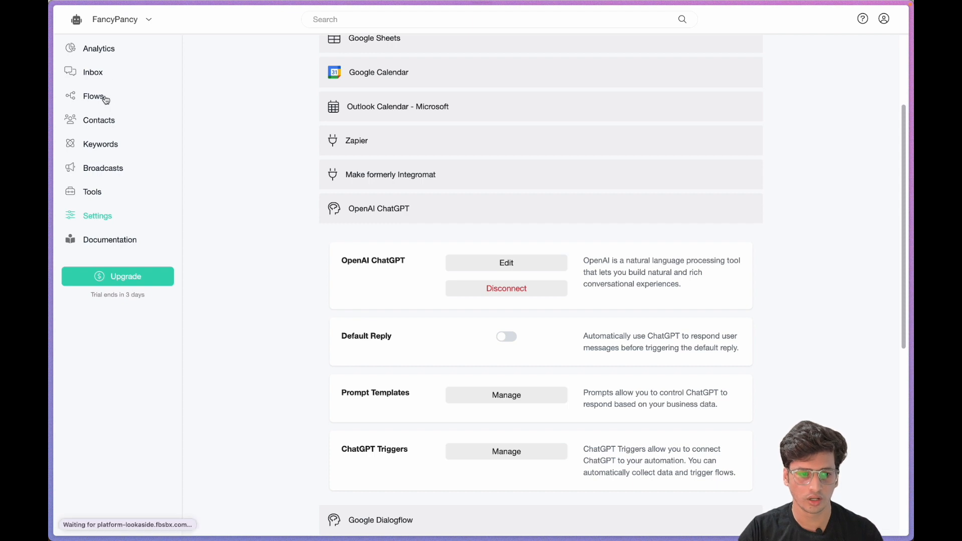
Create a new flow named 'Carousel' from the Flows list and confirm it.
{"action": "left_click", "coordinate": [93, 97]}
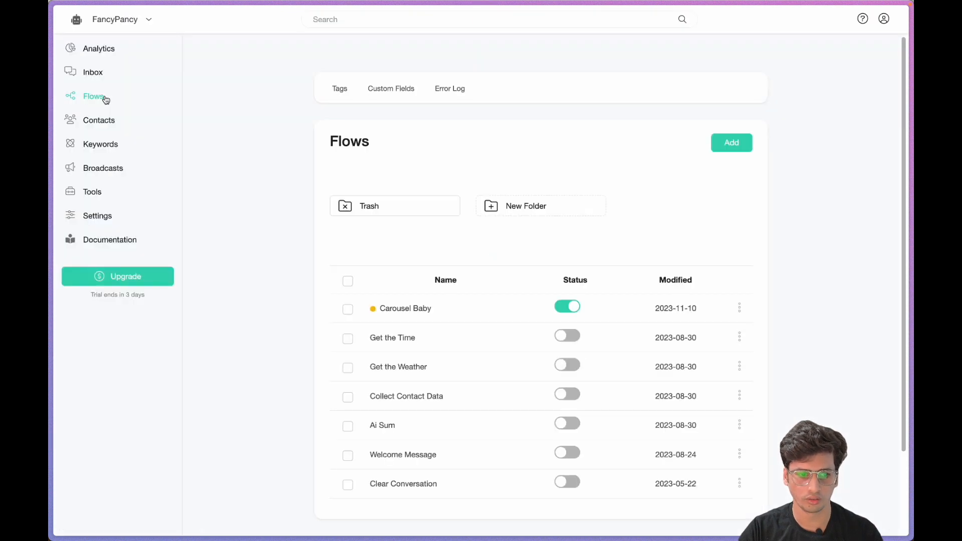
{"action": "left_click", "coordinate": [731, 142]}
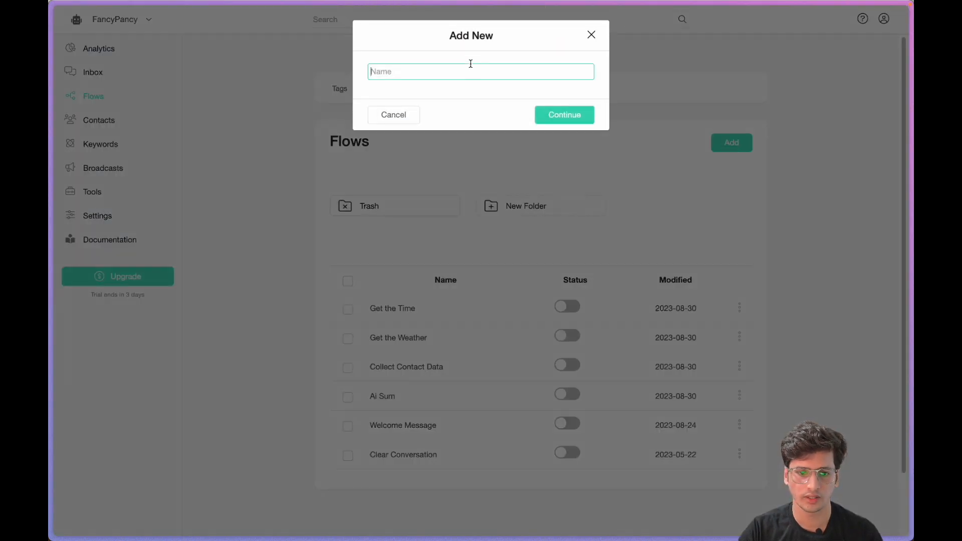
{"action": "type", "text": "Carousel"}
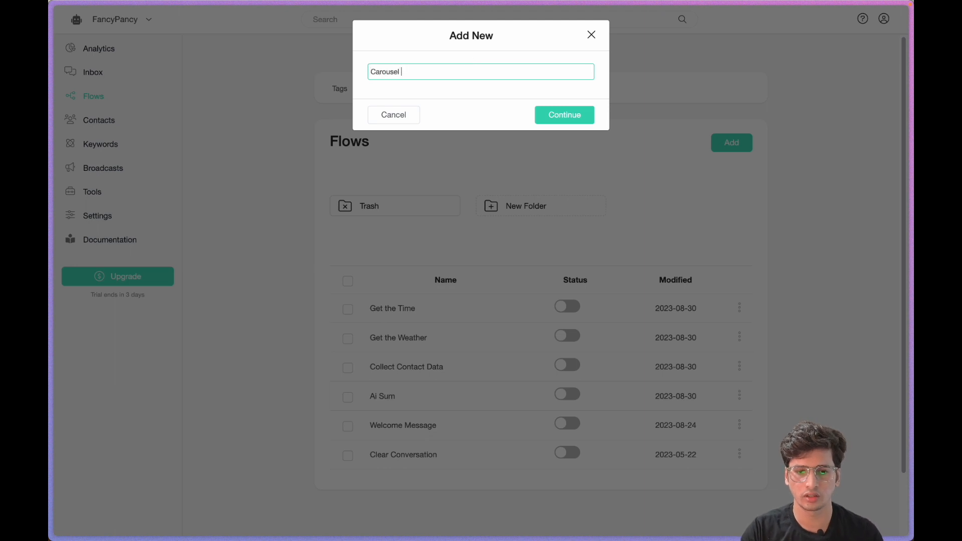
{"action": "left_click", "coordinate": [565, 114]}
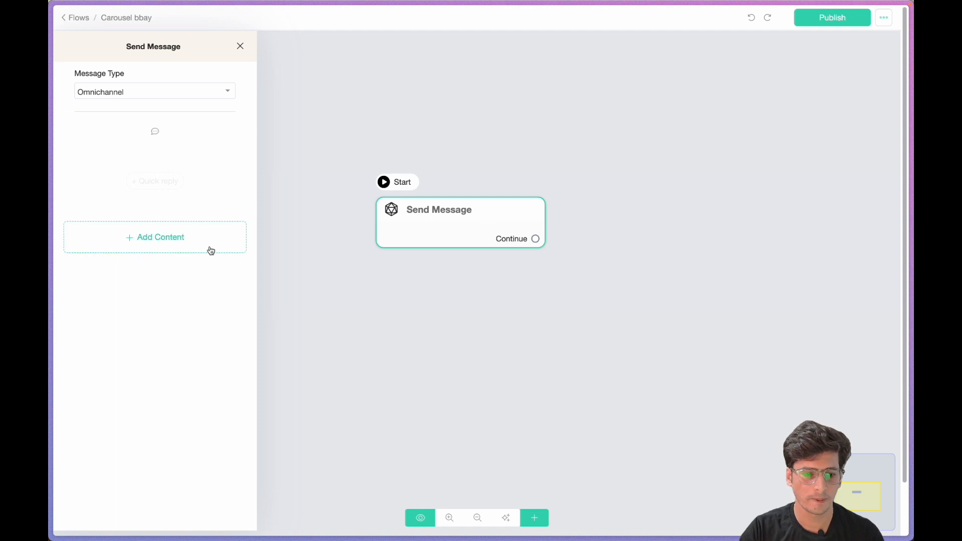
Add a Google Sheets action to the Send Message step and bring up its settings.
{"action": "left_click", "coordinate": [154, 237]}
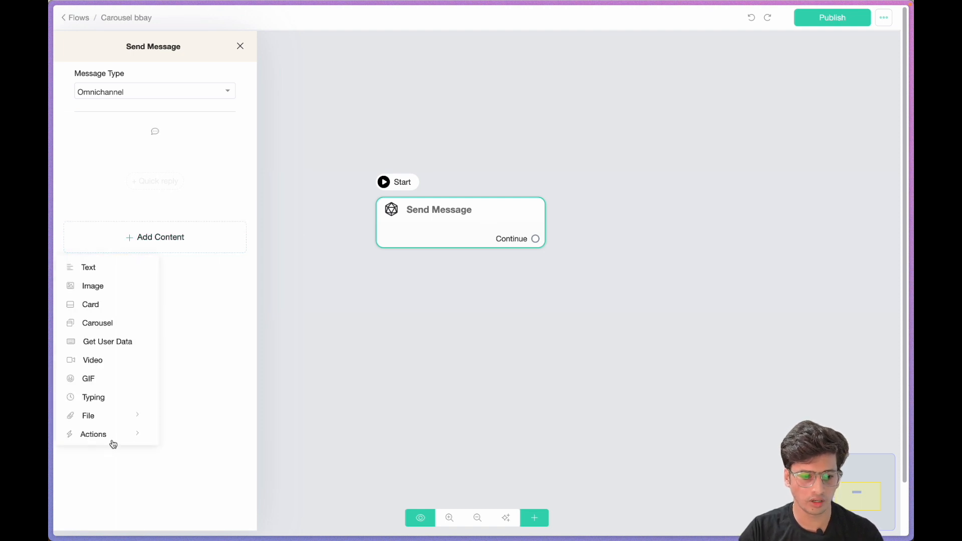
{"action": "left_click", "coordinate": [93, 434]}
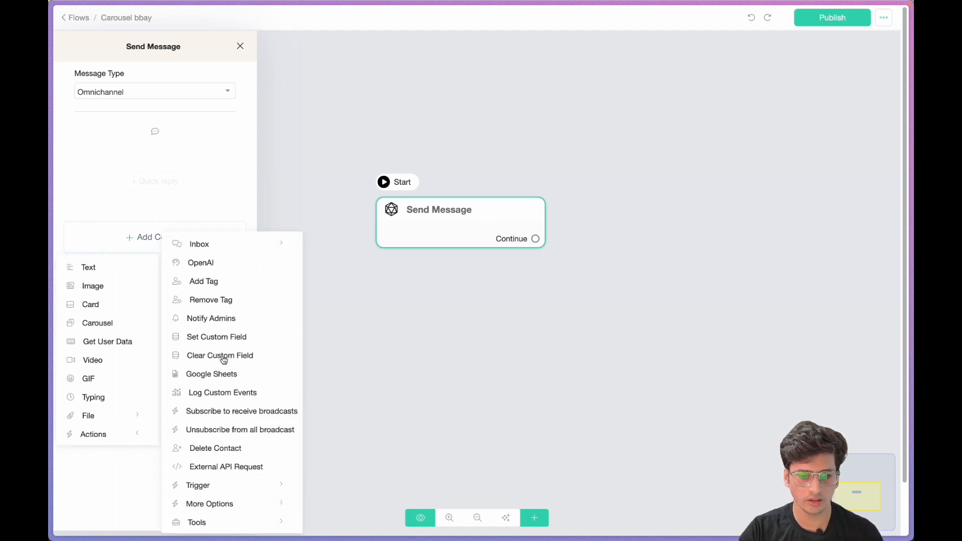
{"action": "left_click", "coordinate": [210, 374]}
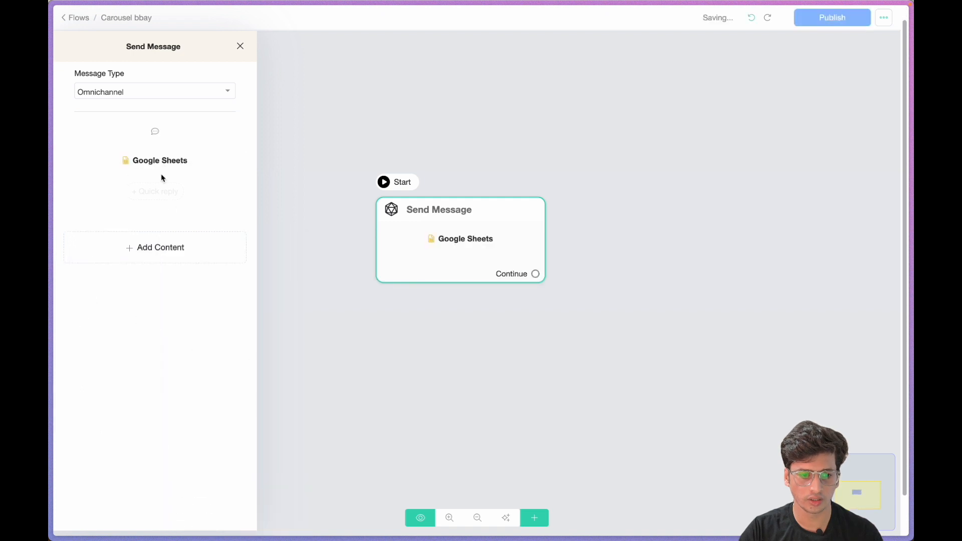
{"action": "left_click", "coordinate": [160, 160]}
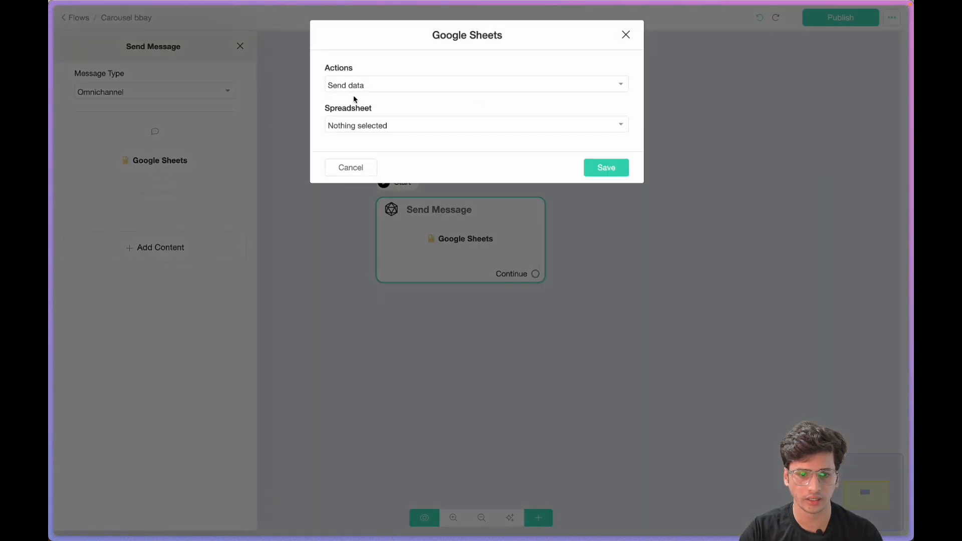
Set the action to Generate Dynamic Gallery from the Automotive spreadsheet's Inventory worksheet.
{"action": "left_click", "coordinate": [477, 84]}
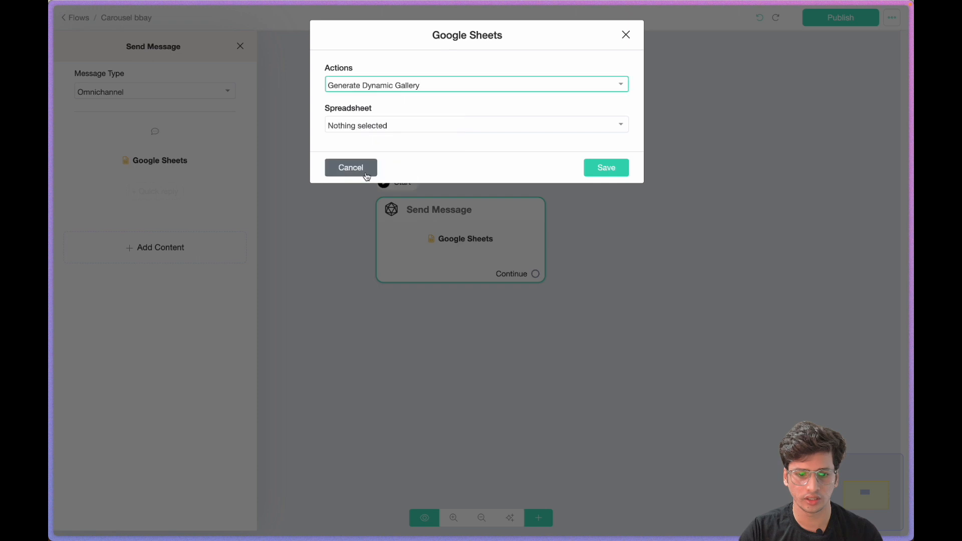
{"action": "left_click", "coordinate": [477, 124]}
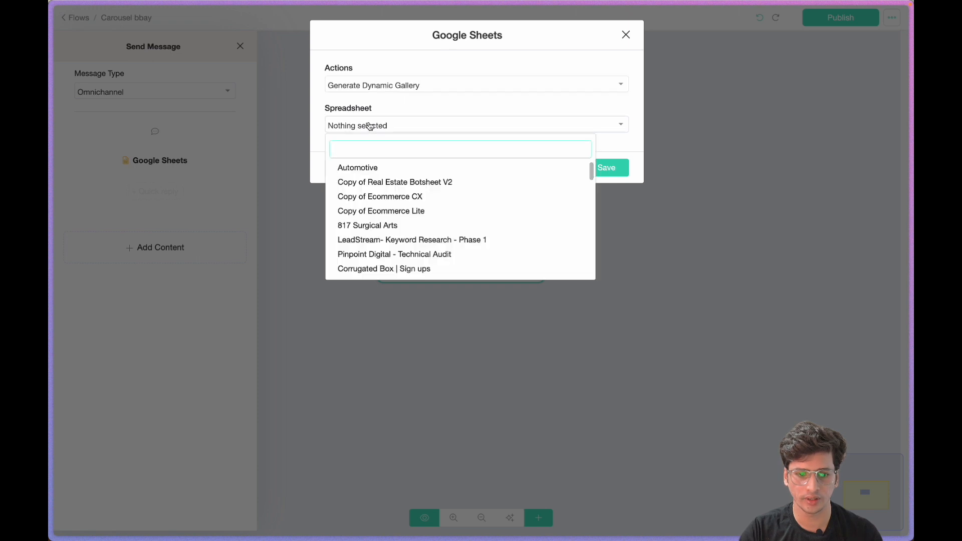
{"action": "left_click", "coordinate": [356, 167]}
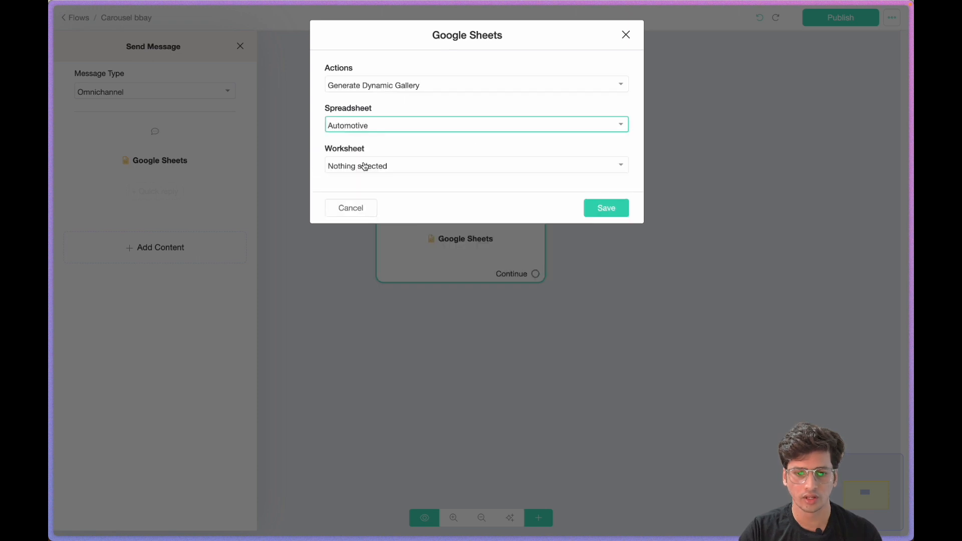
{"action": "left_click", "coordinate": [477, 165]}
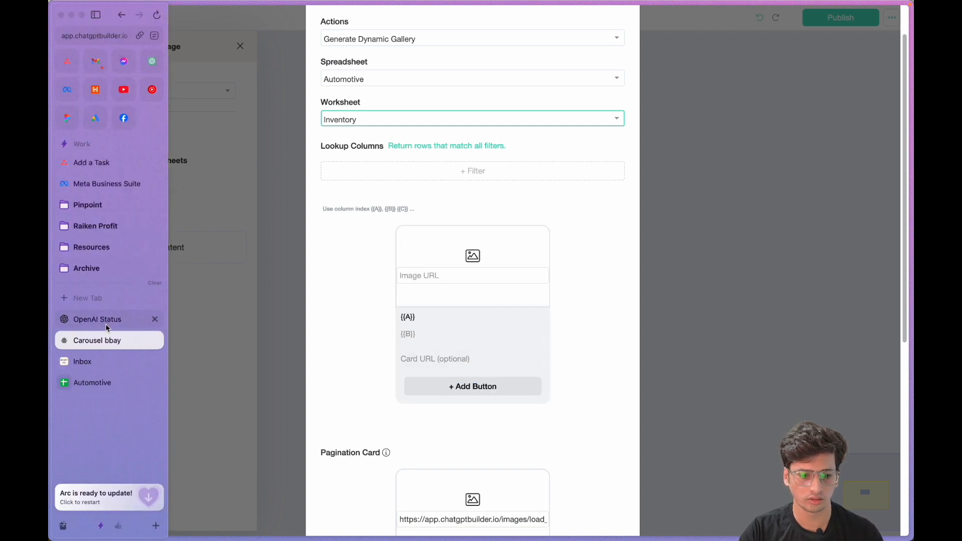
With the Automotive sheet in split view, set the card image to {{H}} and its title to {{B}}.
{"action": "left_click", "coordinate": [92, 382]}
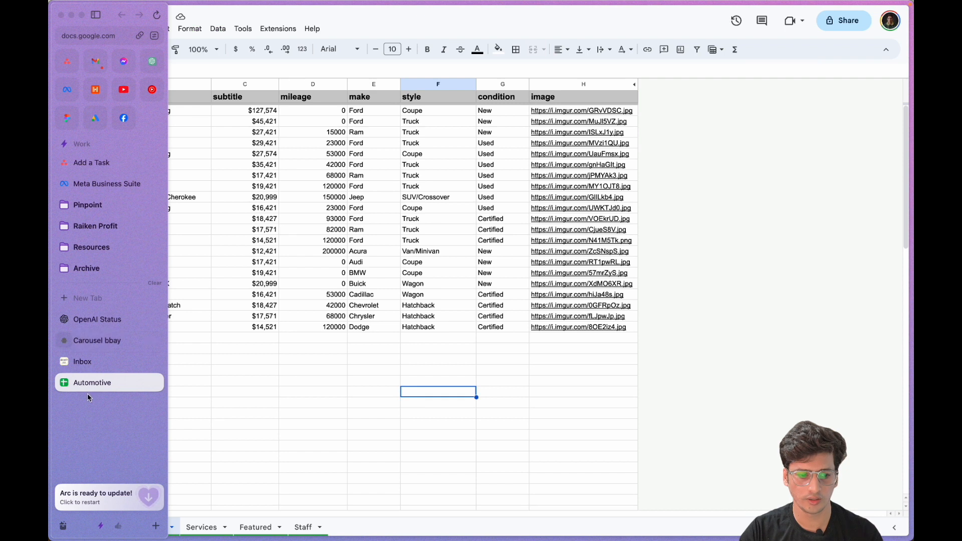
{"action": "left_click", "coordinate": [93, 383]}
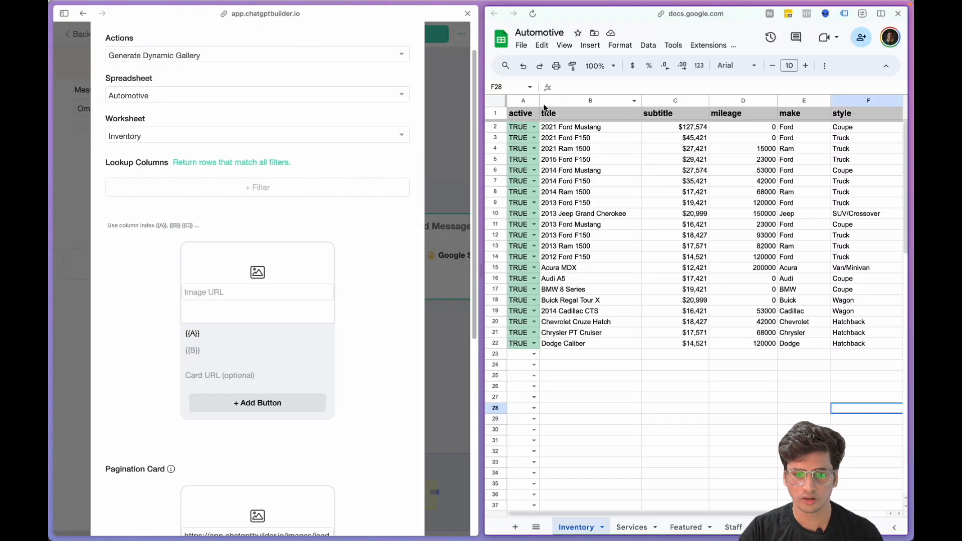
{"action": "left_click", "coordinate": [803, 113]}
{"action": "type", "text": "{{"}
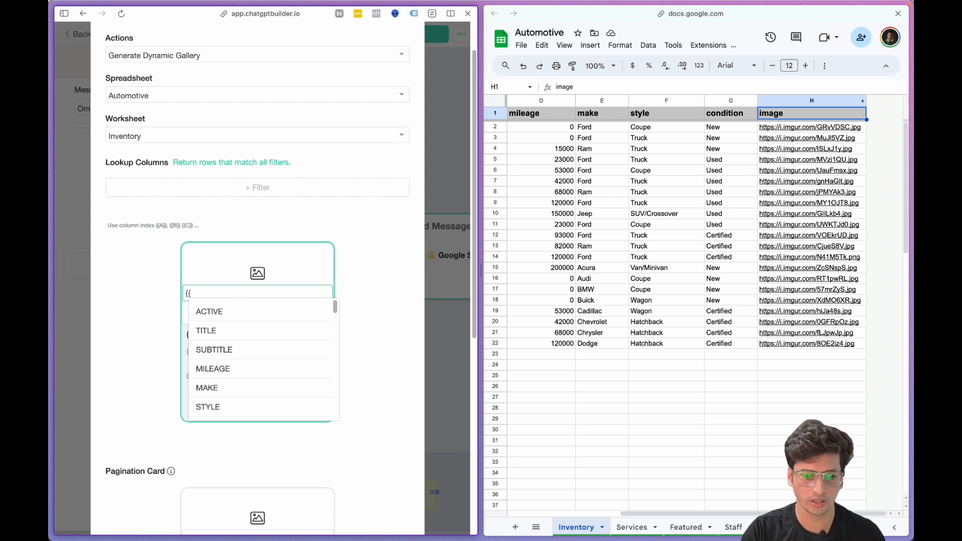
{"action": "type", "text": "H}}"}
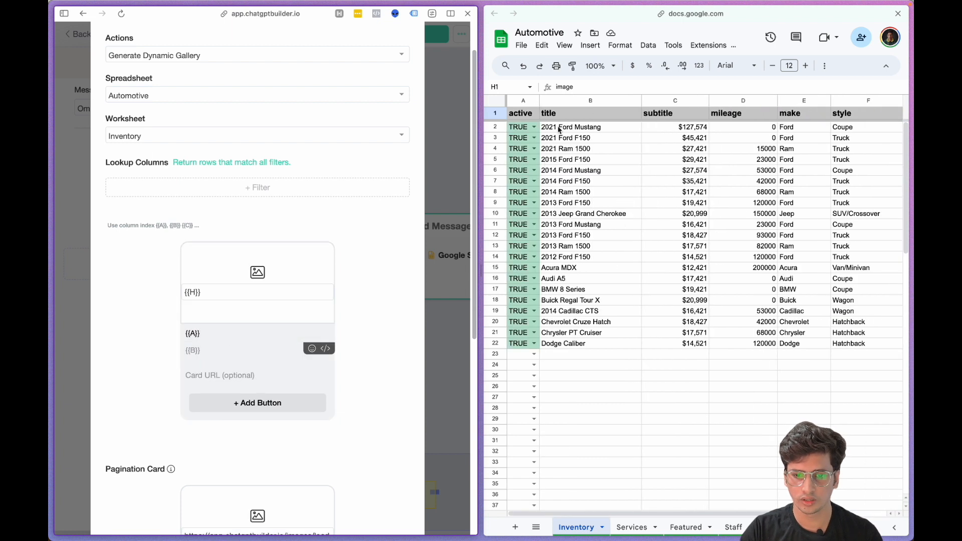
{"action": "left_click", "coordinate": [213, 335]}
{"action": "type", "text": "B"}
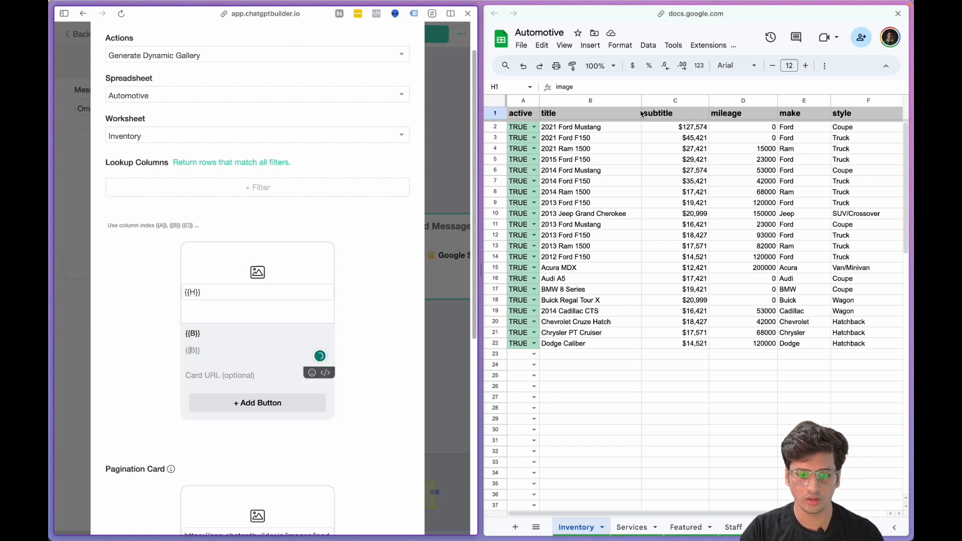
{"action": "mouse_move", "coordinate": [684, 105]}
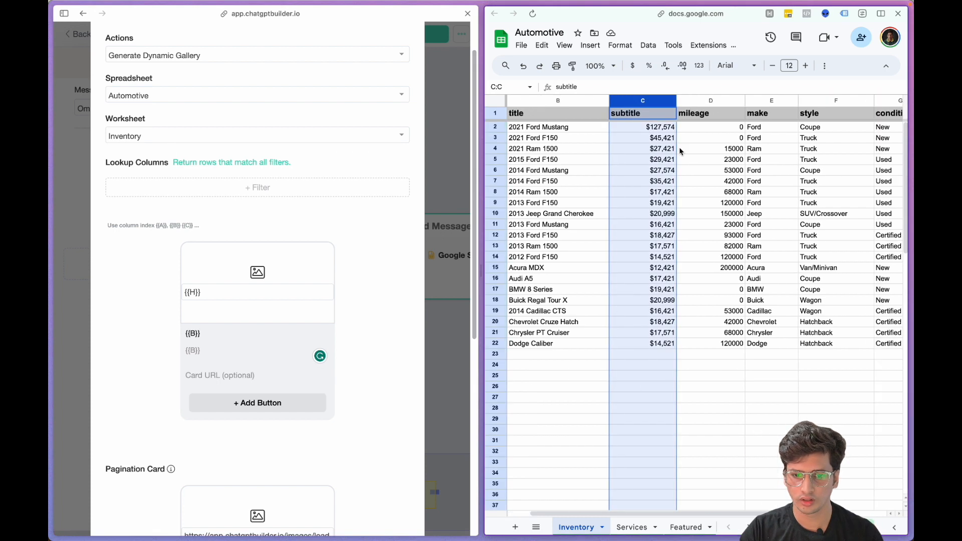
Fill the card subtitle with 'Price: {{C}}, Mileage: {{D}}, Make: {{E}}, Style: {{' using column variables.
{"action": "left_click", "coordinate": [236, 351]}
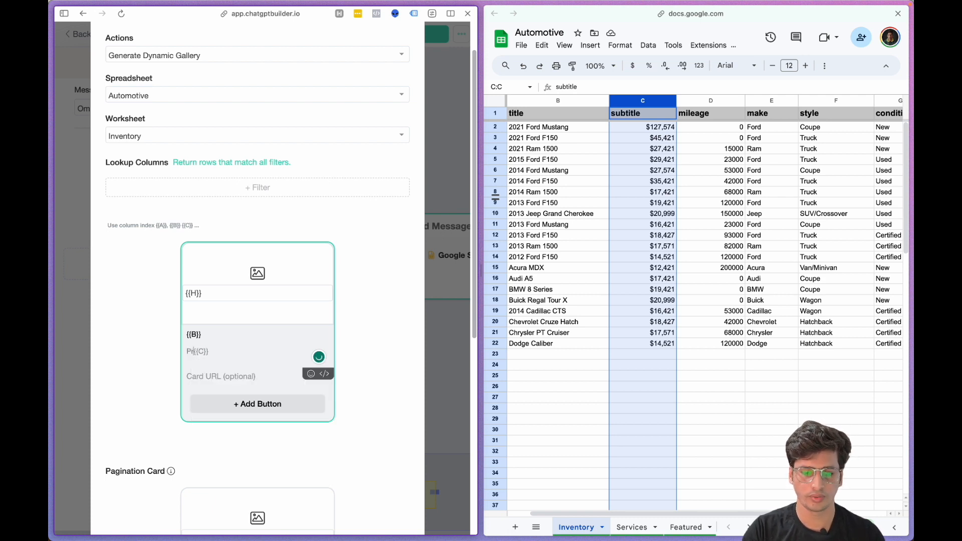
{"action": "type", "text": "Price:"}
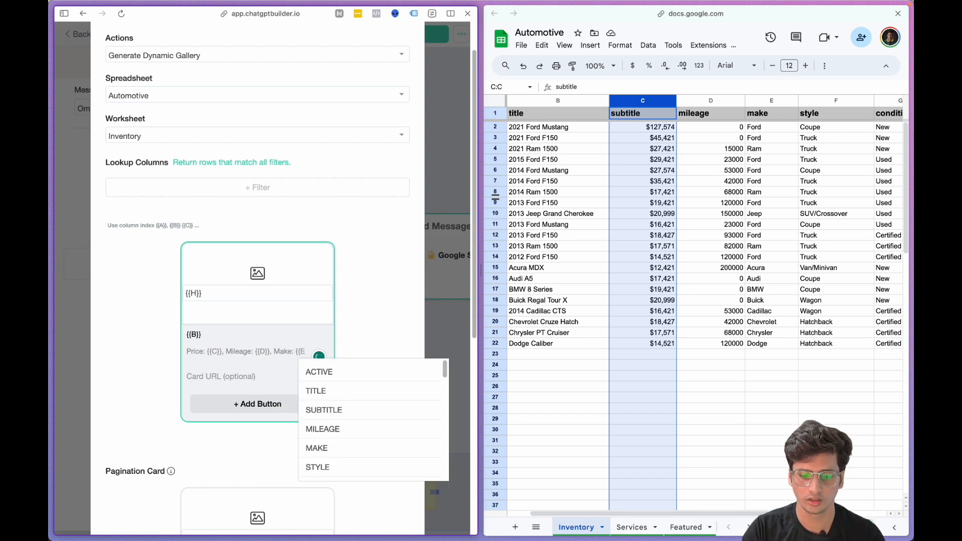
{"action": "left_click", "coordinate": [316, 467]}
{"action": "type", "text": "}}, Style: {{"}
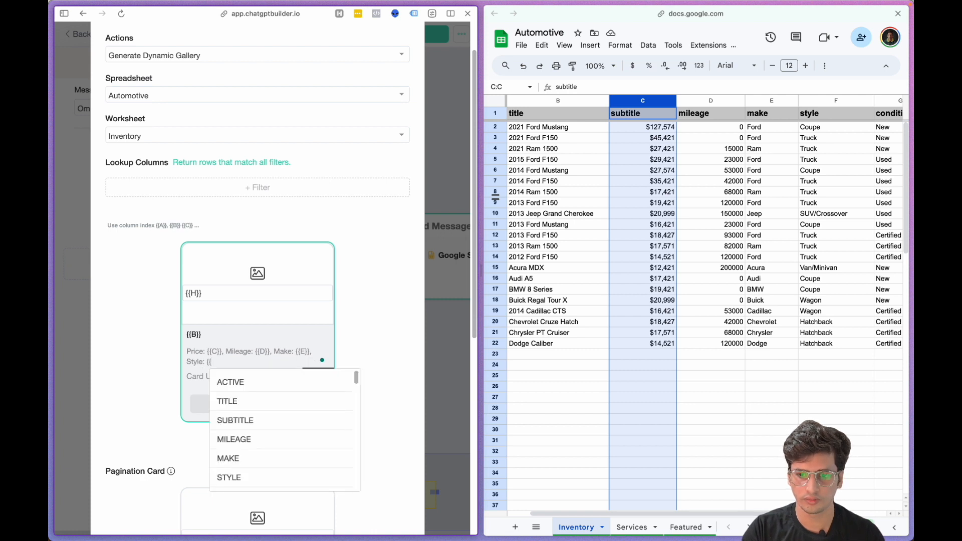
{"action": "left_click", "coordinate": [228, 477]}
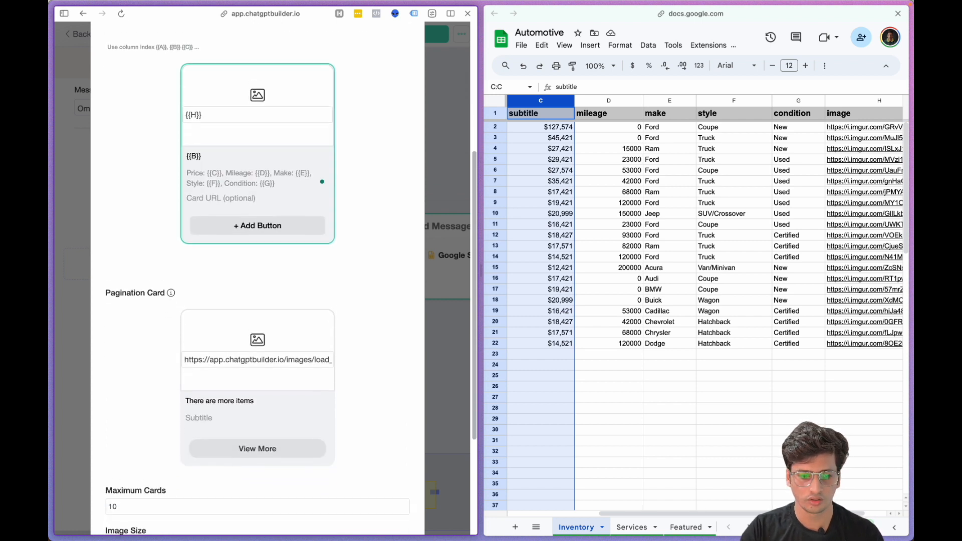
Save the dynamic gallery settings and publish the Carousel bbay flow.
{"action": "scroll", "scroll_direction": "down", "scroll_amount": 3}
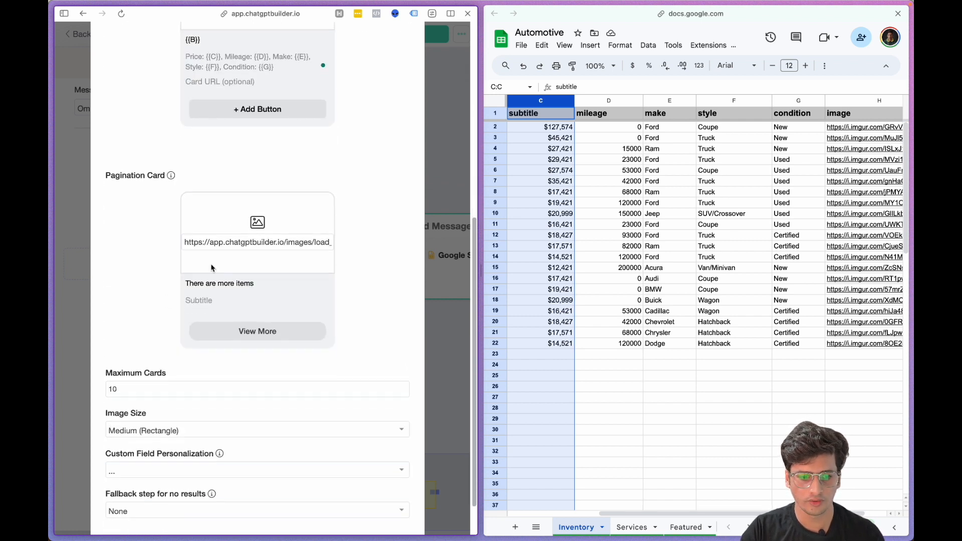
{"action": "scroll", "scroll_direction": "down", "scroll_amount": 3}
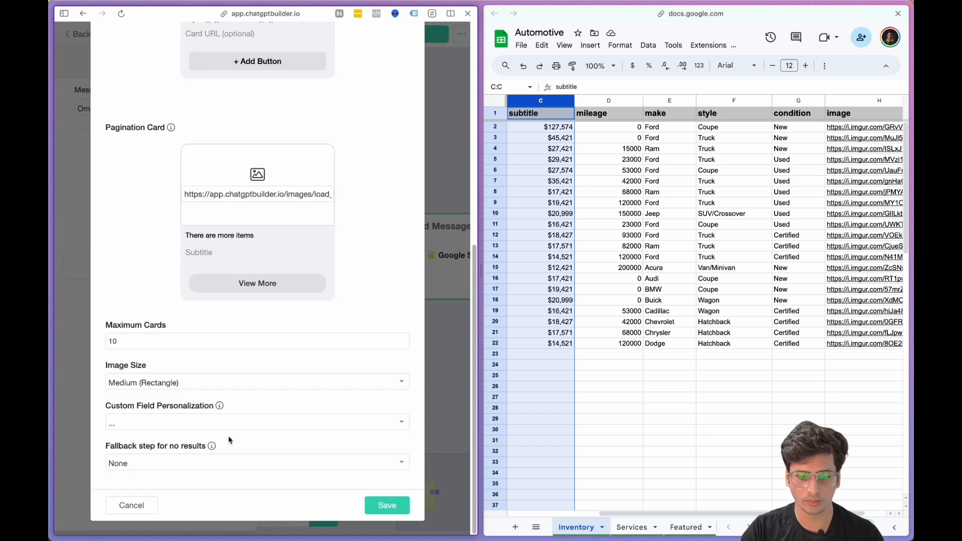
{"action": "left_click", "coordinate": [387, 505]}
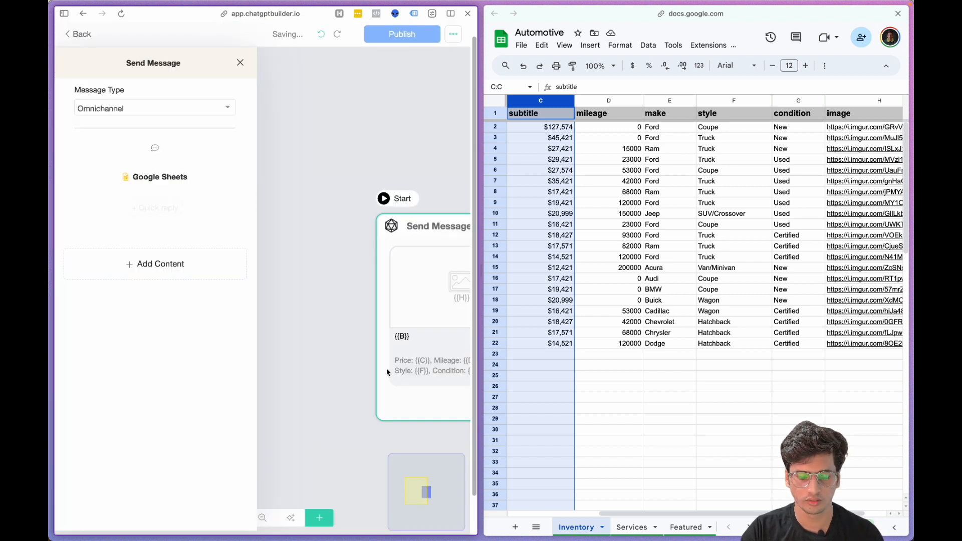
{"action": "left_click", "coordinate": [240, 62]}
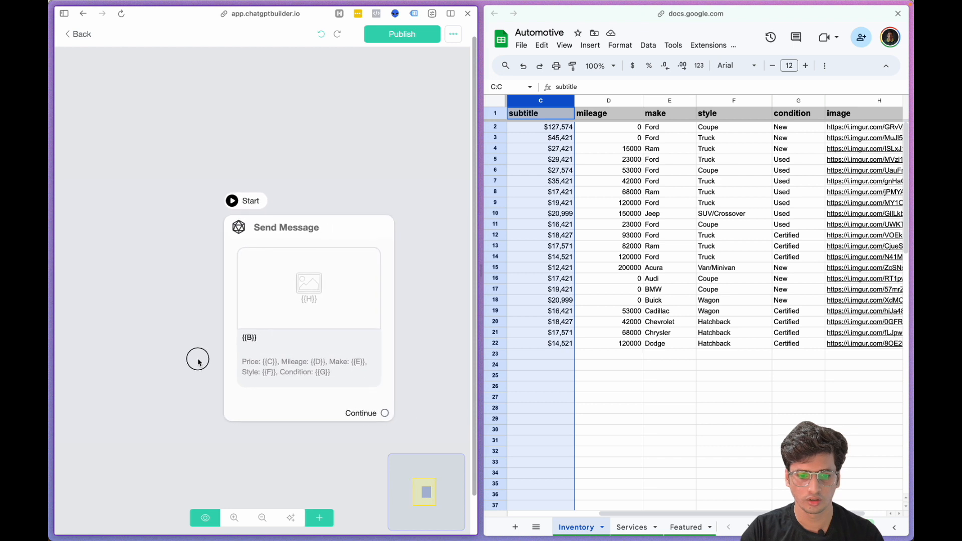
{"action": "left_click", "coordinate": [400, 34]}
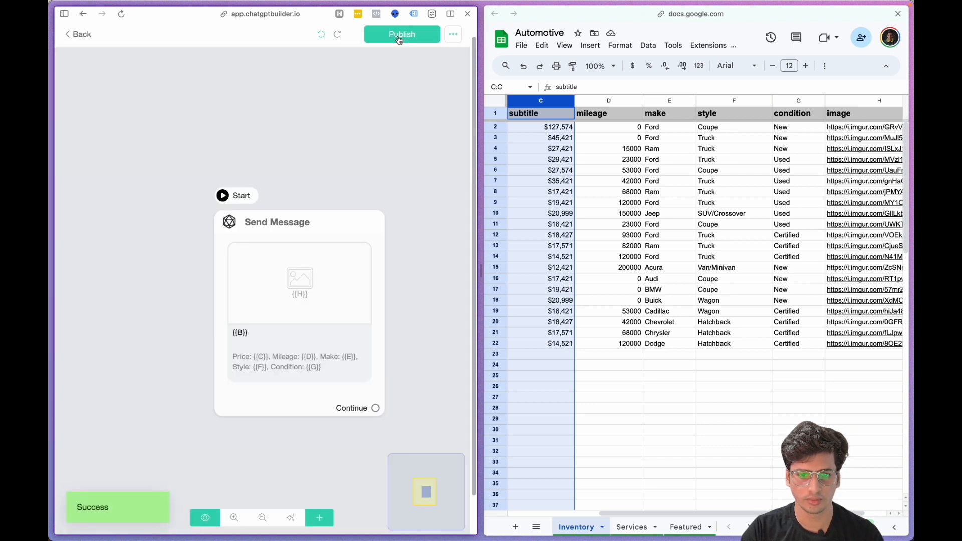
Get the flow's draft link and copy it for testing in web chat.
{"action": "left_click", "coordinate": [453, 34]}
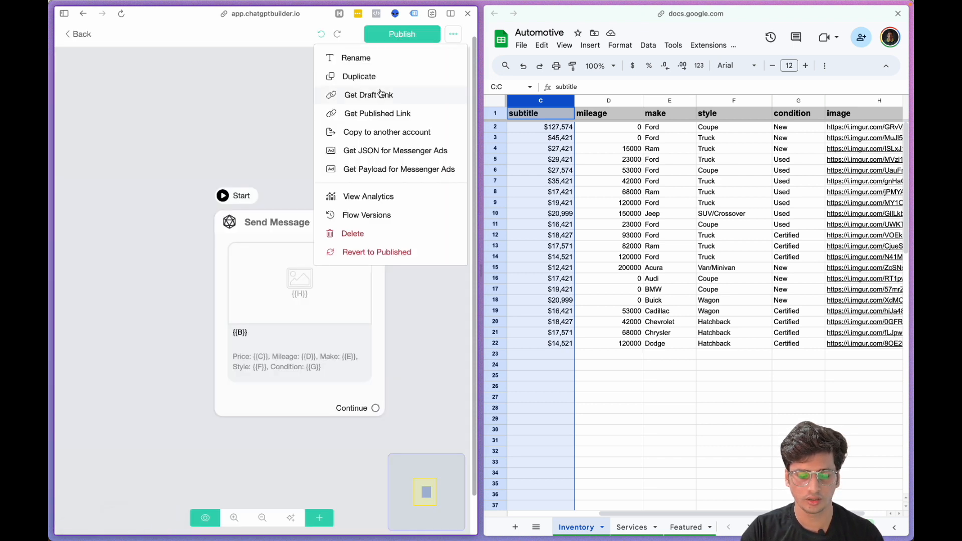
{"action": "left_click", "coordinate": [368, 94]}
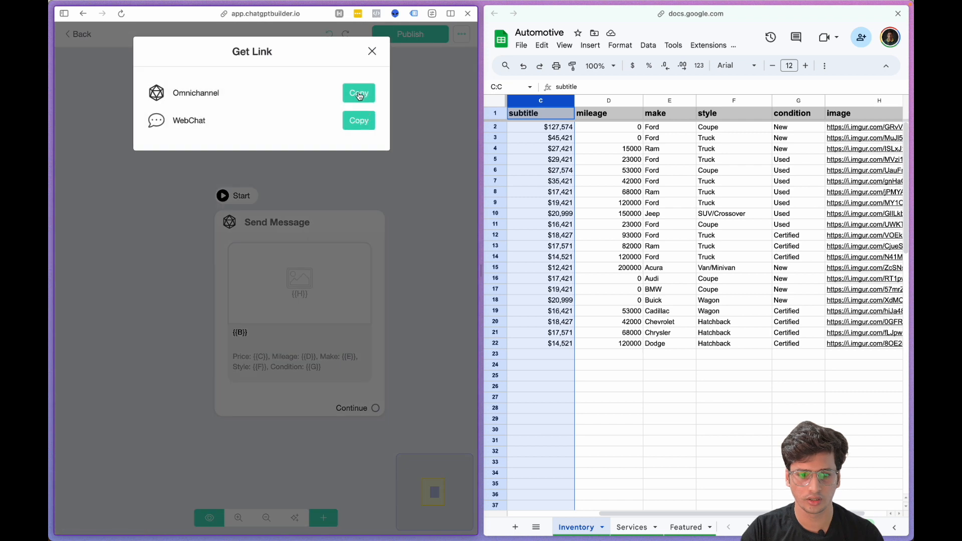
{"action": "left_click", "coordinate": [359, 93]}
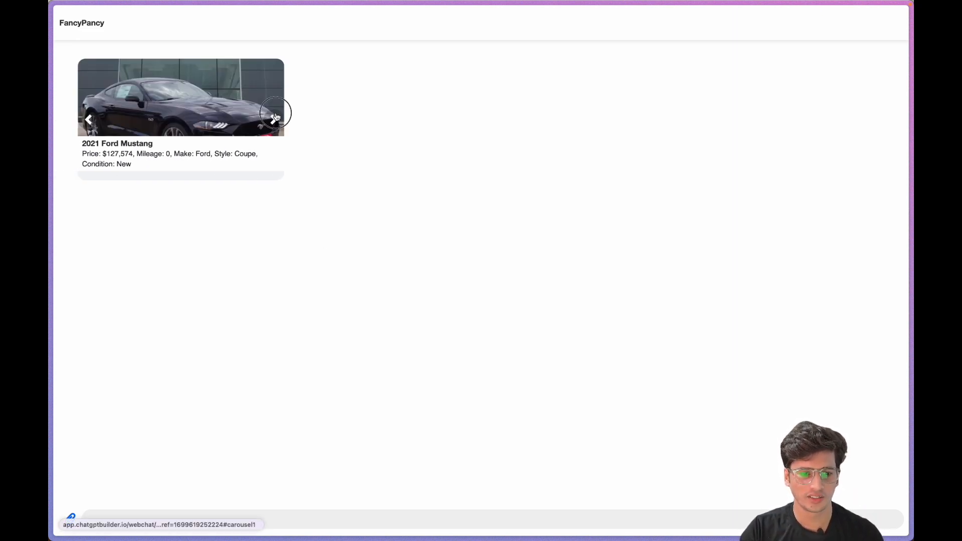
Browse to the next car in the test carousel, then reopen the Google Sheets gallery settings.
{"action": "left_click", "coordinate": [272, 113]}
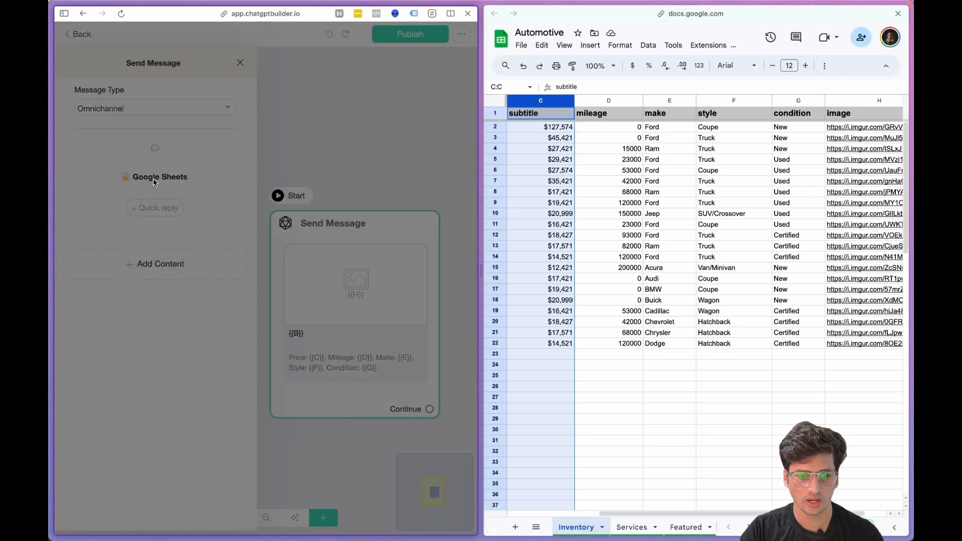
{"action": "left_click", "coordinate": [159, 176]}
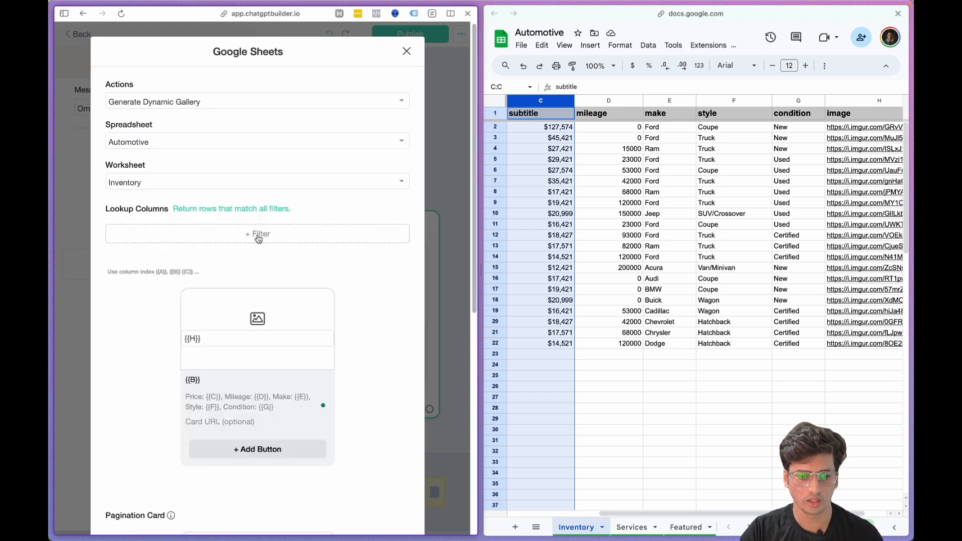
Set the gallery Image Size to Big (Square) and save the change.
{"action": "scroll", "scroll_direction": "down", "scroll_amount": 3}
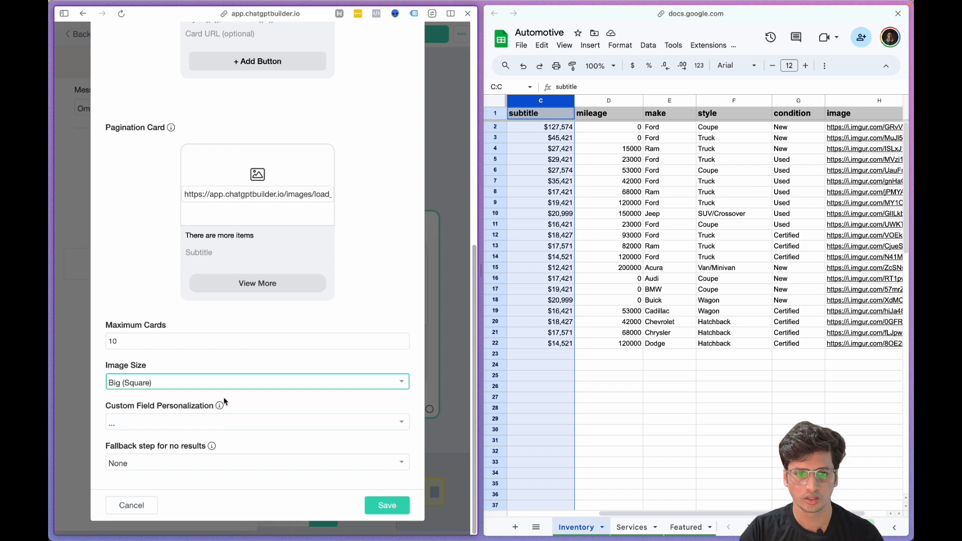
{"action": "left_click", "coordinate": [386, 505]}
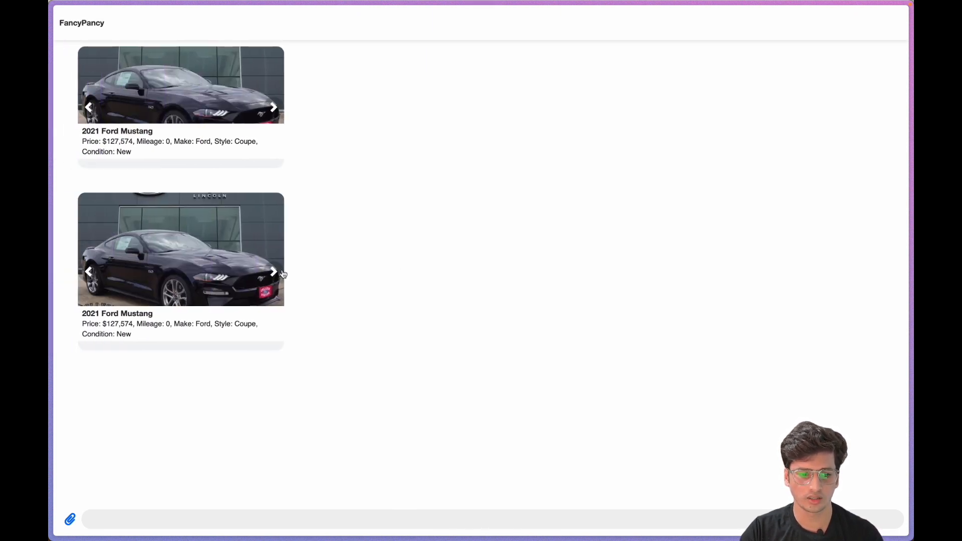
Advance the test-chat carousel through the 2021 and 2015 Ford F150 and the following car cards.
{"action": "left_click", "coordinate": [271, 272]}
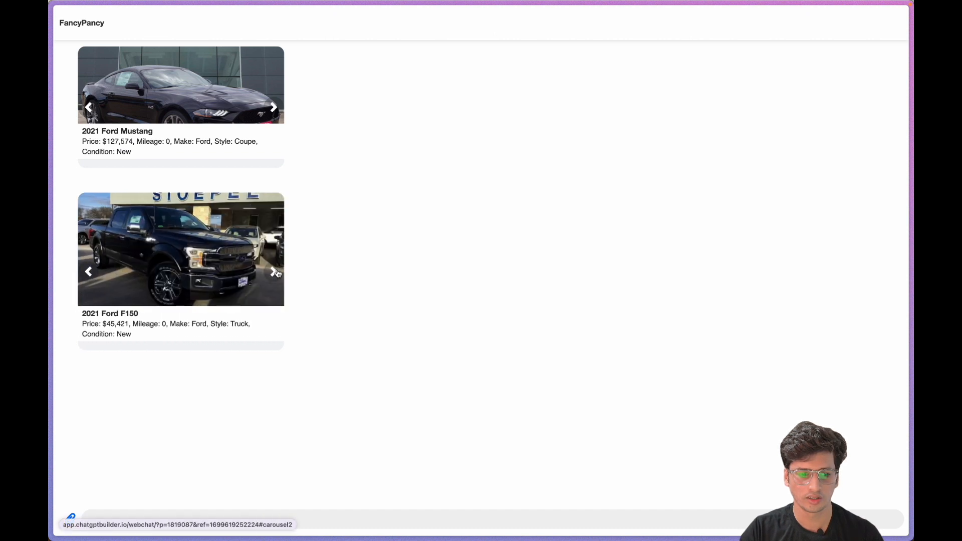
{"action": "left_click", "coordinate": [273, 271]}
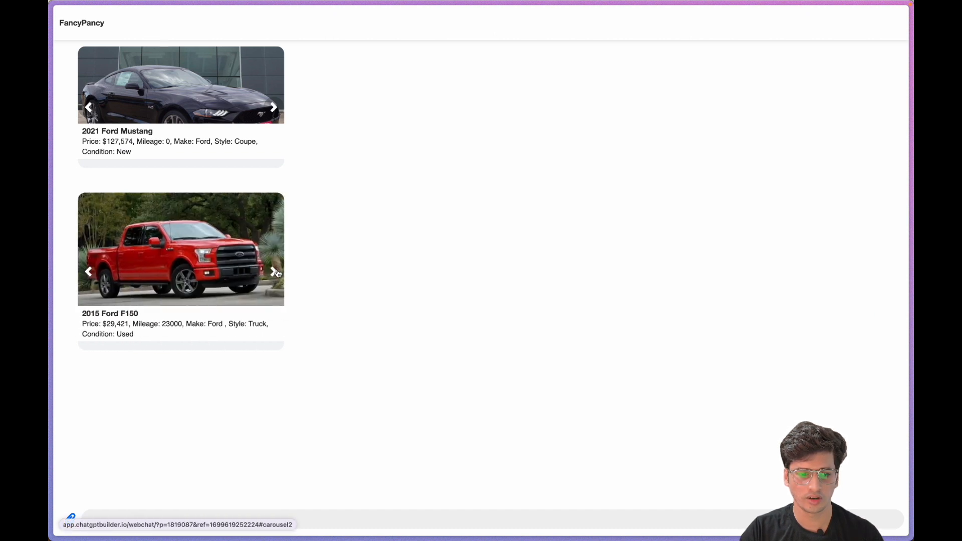
{"action": "left_click", "coordinate": [272, 270]}
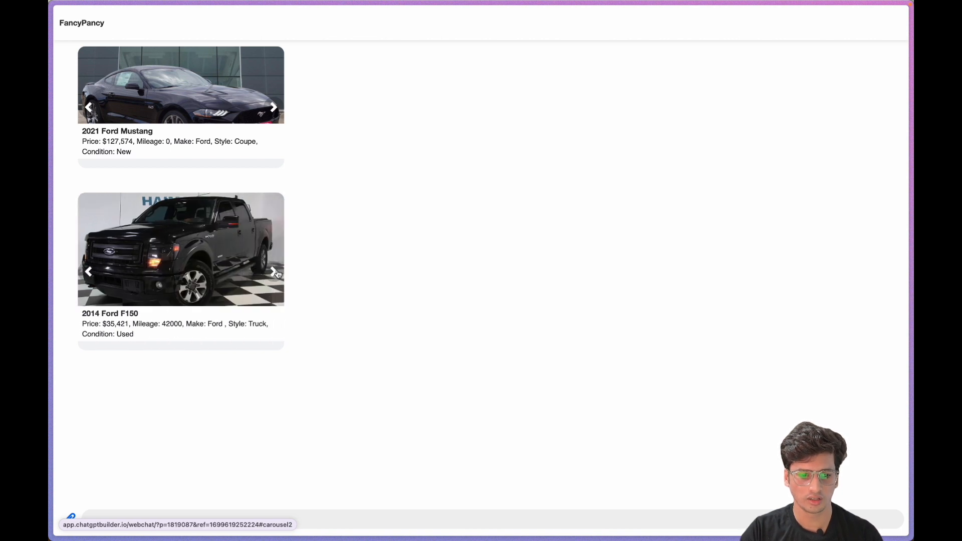
{"action": "left_click", "coordinate": [272, 271]}
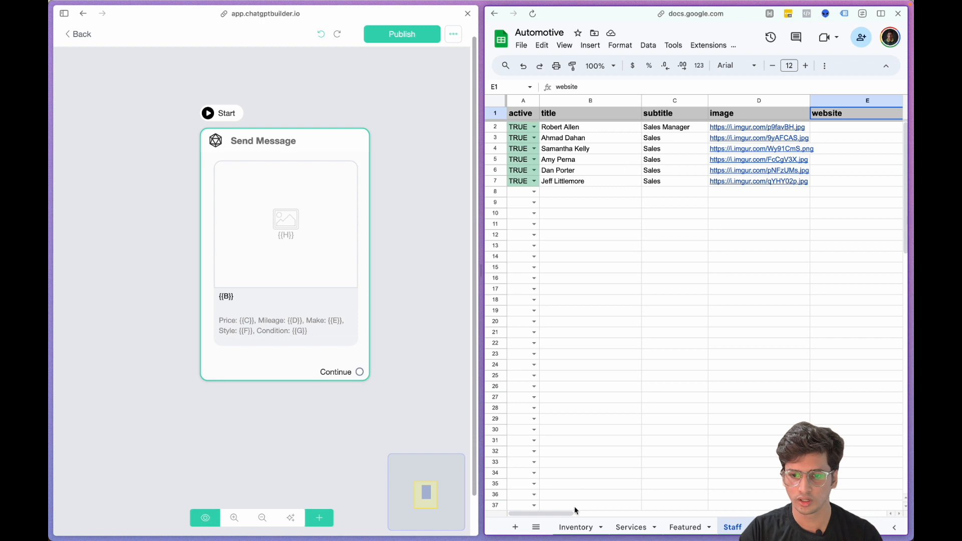
Add a Manage header to the Staff sheet and enter Ford and Jeep for the first staff rows, checking makes on Inventory.
{"action": "left_click", "coordinate": [576, 527]}
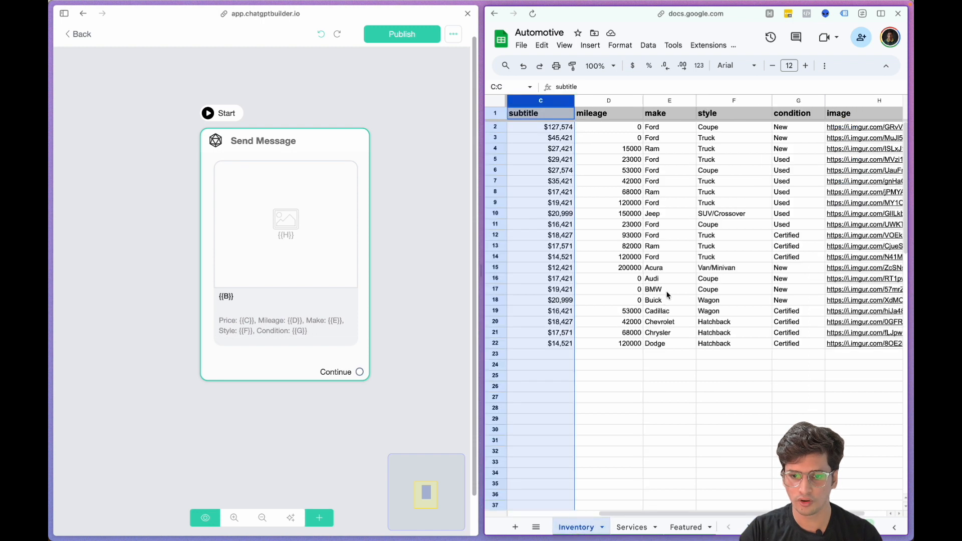
{"action": "left_click", "coordinate": [670, 159]}
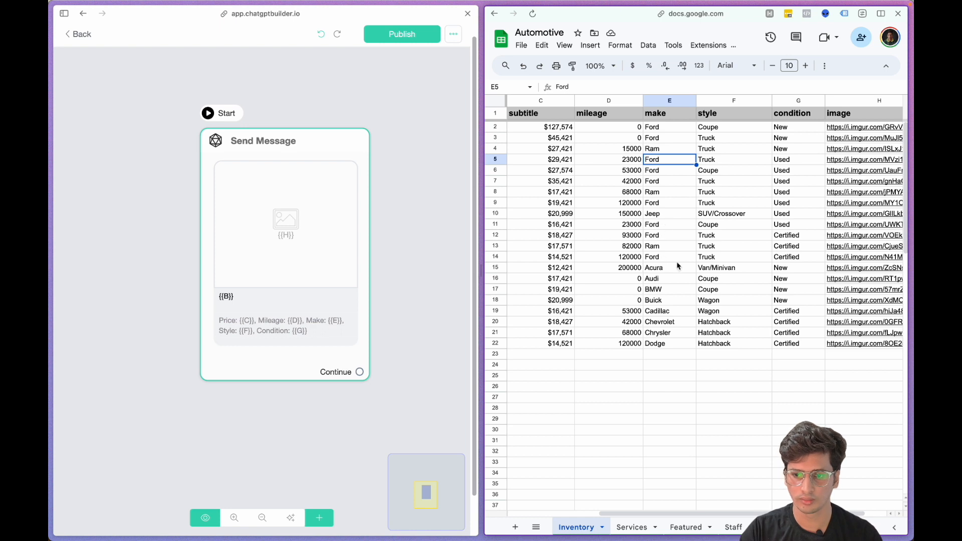
{"action": "left_click", "coordinate": [734, 527]}
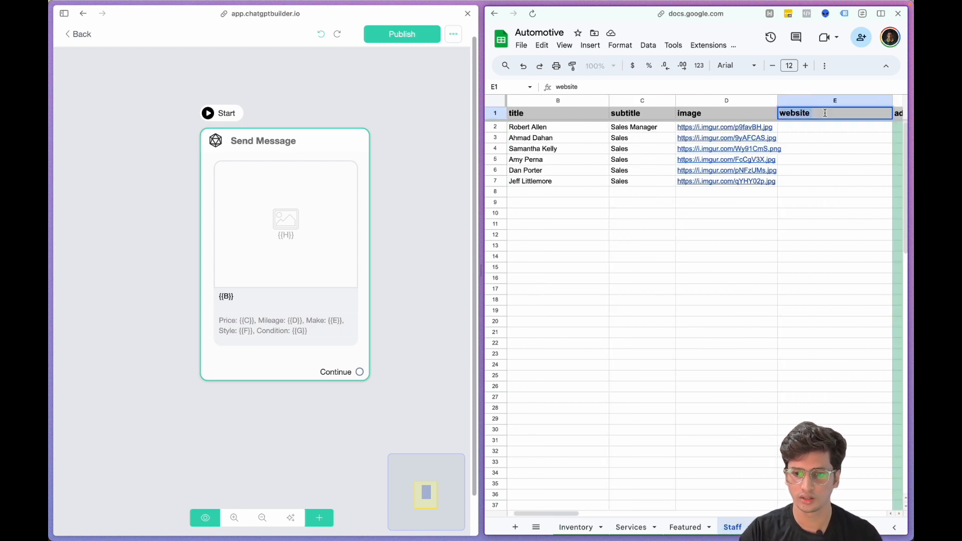
{"action": "type", "text": "Manage"}
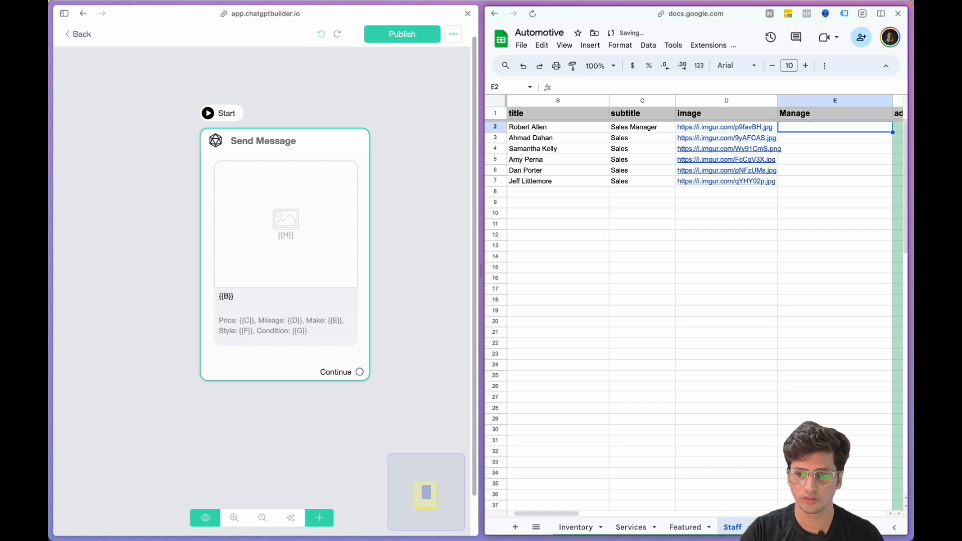
{"action": "type", "text": "Ford"}
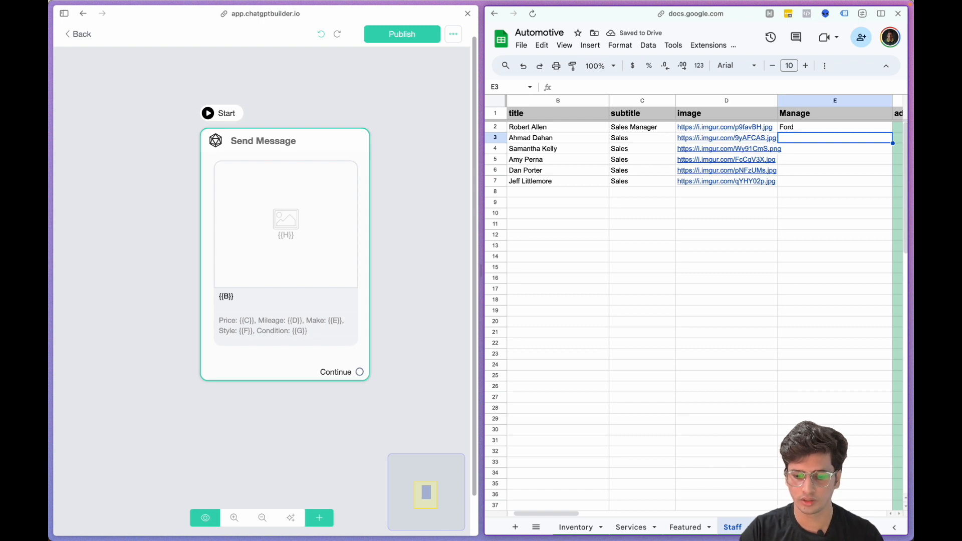
{"action": "type", "text": "Jeep"}
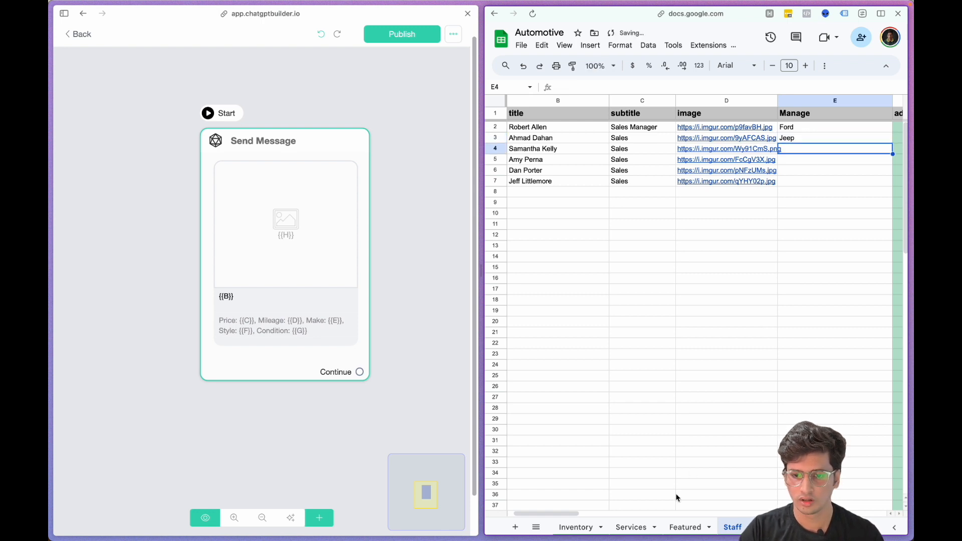
Enter Ram and BMW in the next Manage cells, verifying each make against the Inventory sheet.
{"action": "left_click", "coordinate": [576, 527]}
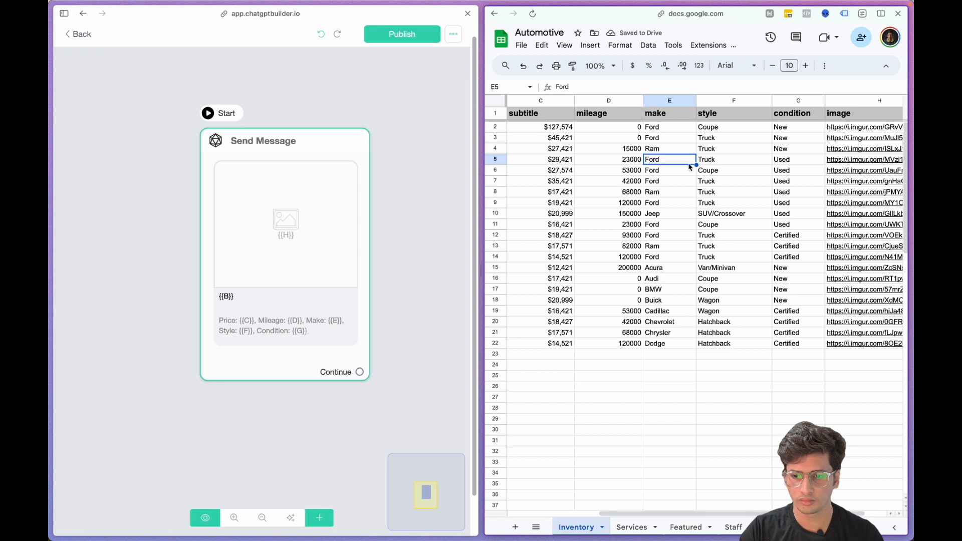
{"action": "left_click", "coordinate": [733, 527]}
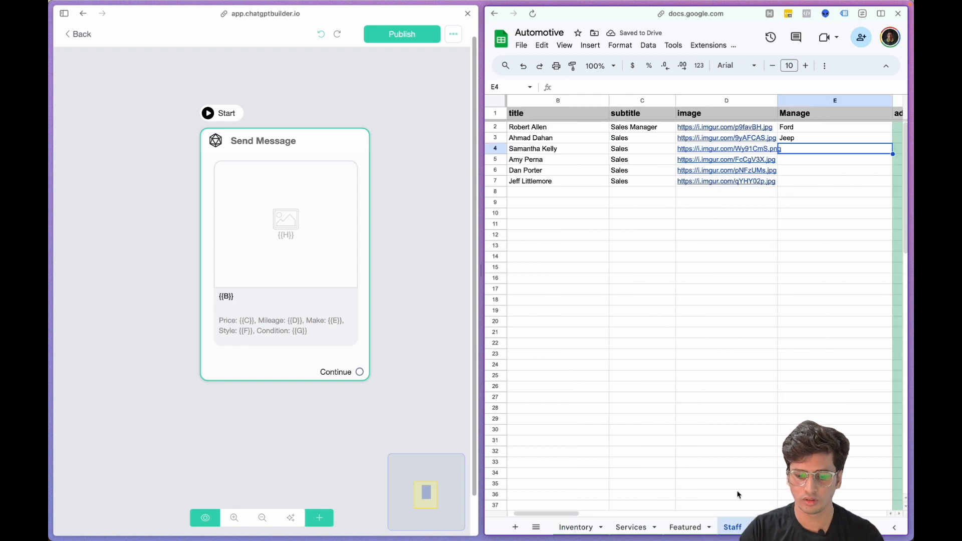
{"action": "type", "text": "Ram"}
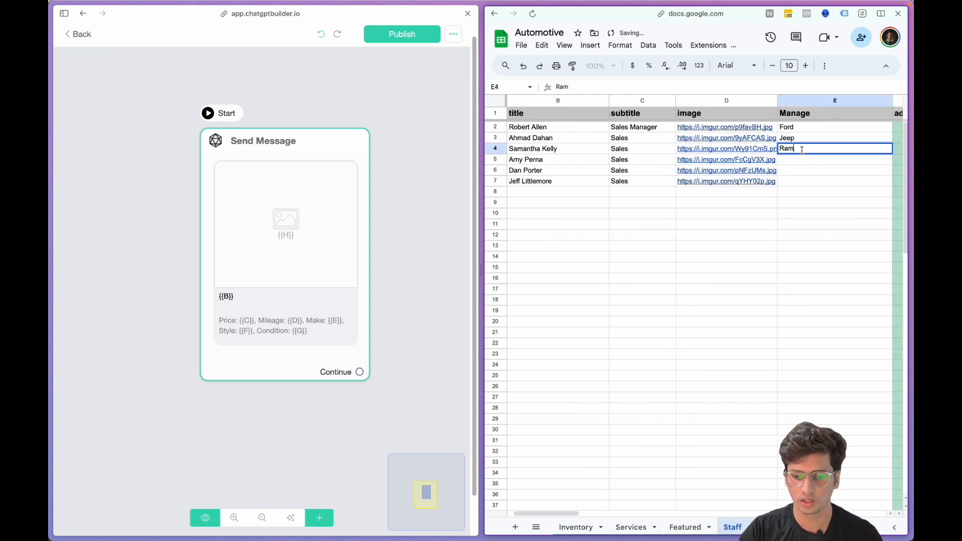
{"action": "key", "text": "Enter"}
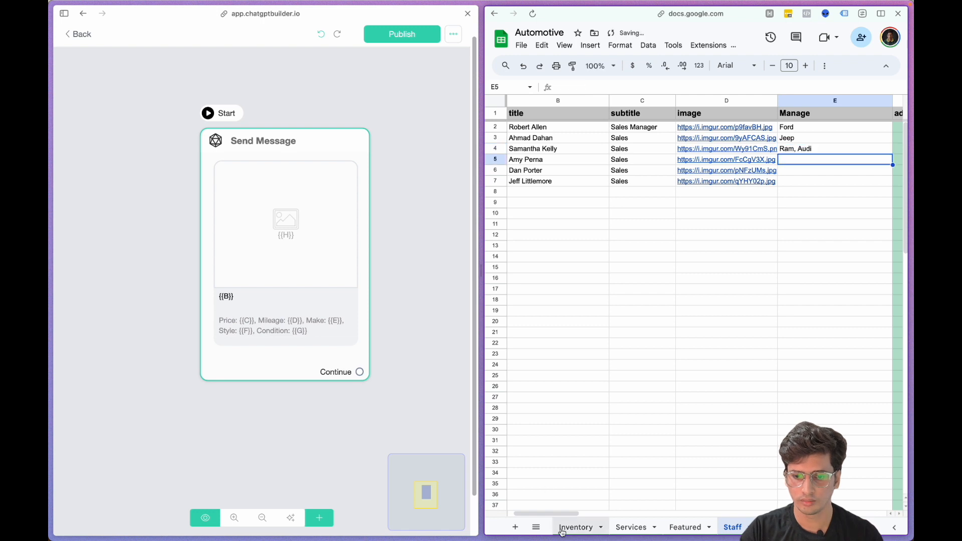
{"action": "left_click", "coordinate": [576, 527]}
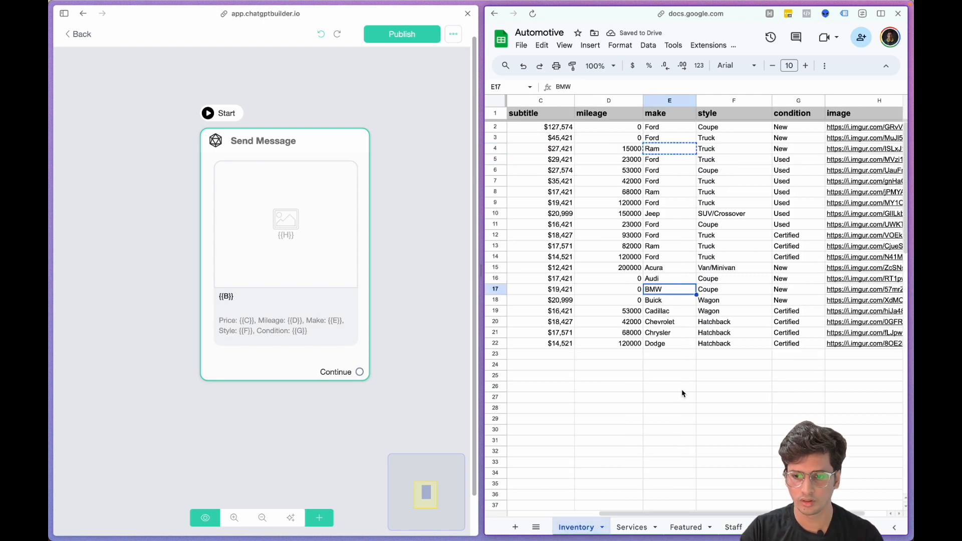
{"action": "left_click", "coordinate": [732, 527]}
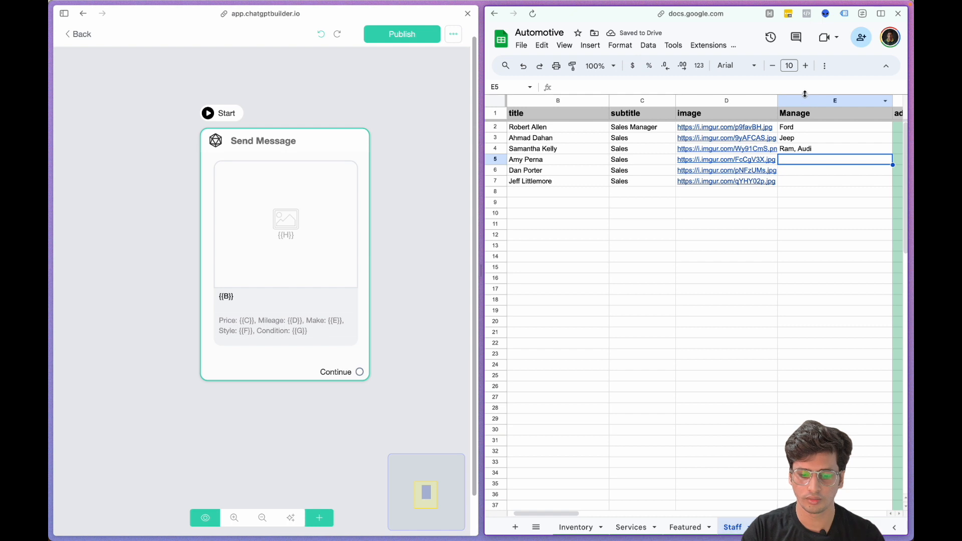
{"action": "type", "text": "BMW, Buick"}
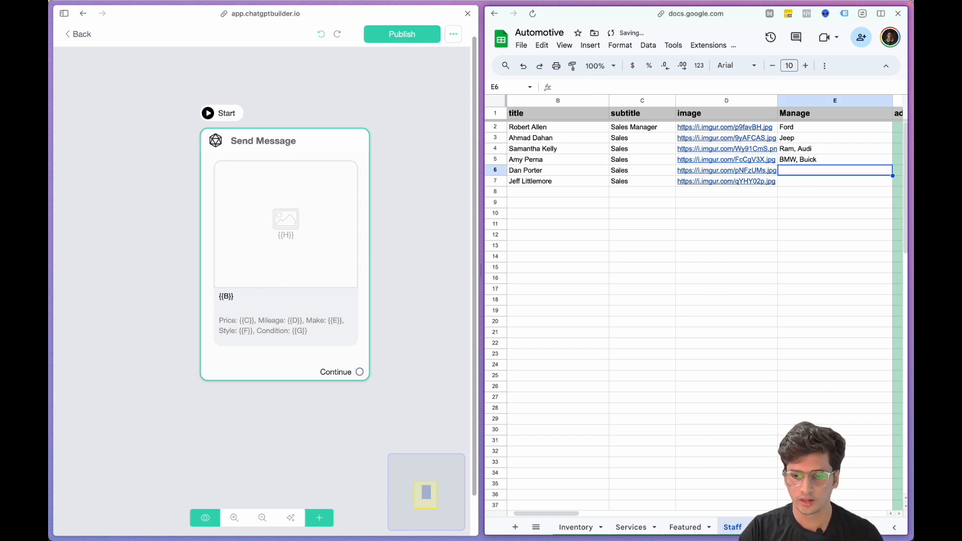
Fill row 6's Manage cell with Cadillac, Chevrolet and confirm Dodge on Inventory for row 7.
{"action": "left_click", "coordinate": [577, 527]}
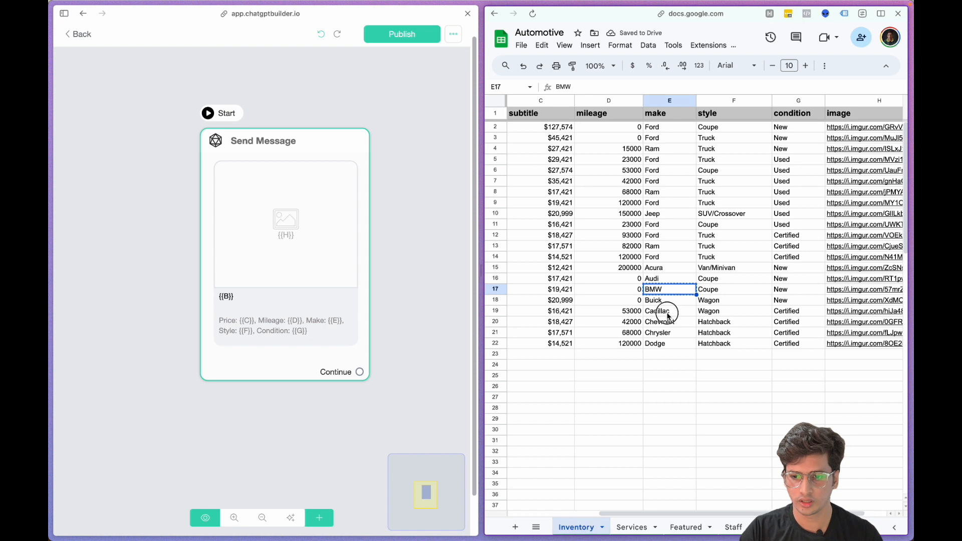
{"action": "left_click", "coordinate": [733, 527]}
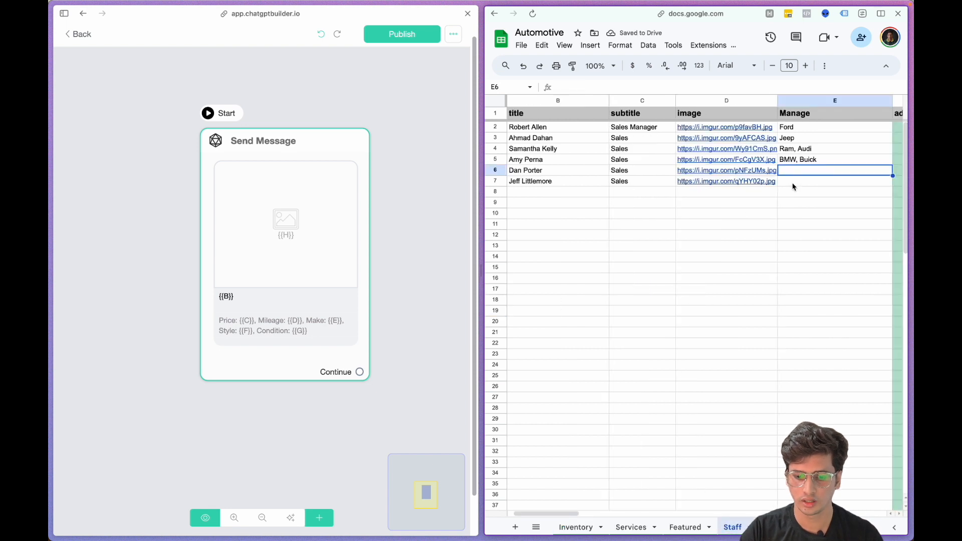
{"action": "type", "text": "Cadillac"}
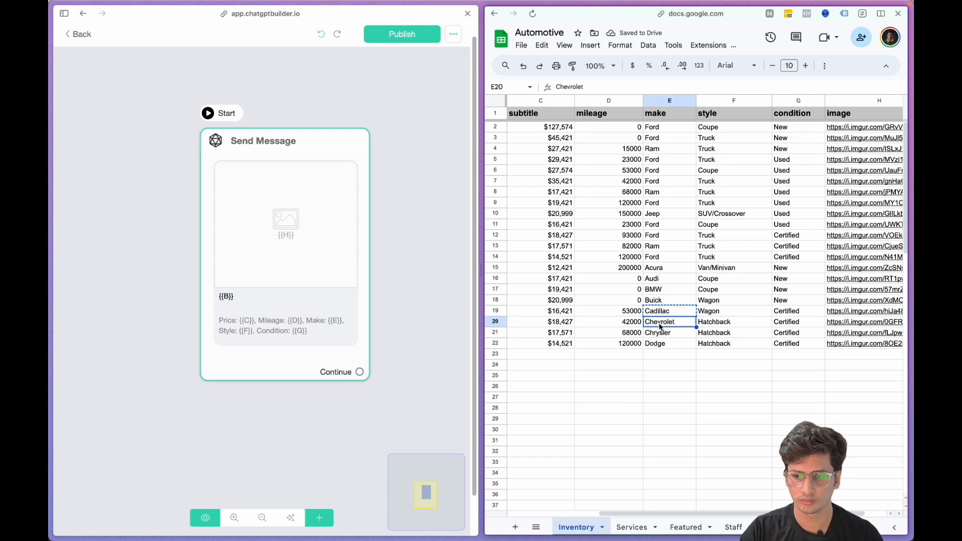
{"action": "left_click", "coordinate": [732, 527]}
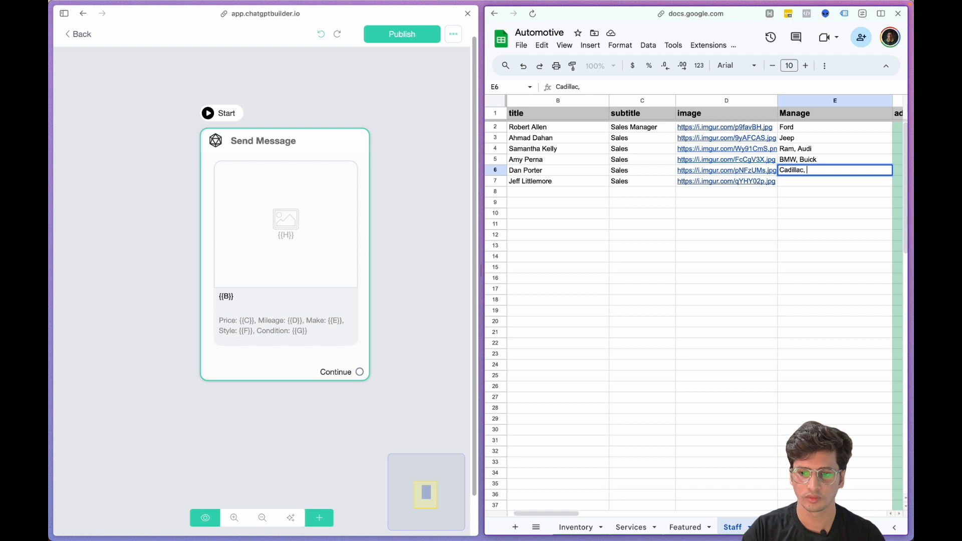
{"action": "type", "text": "Chevrolet"}
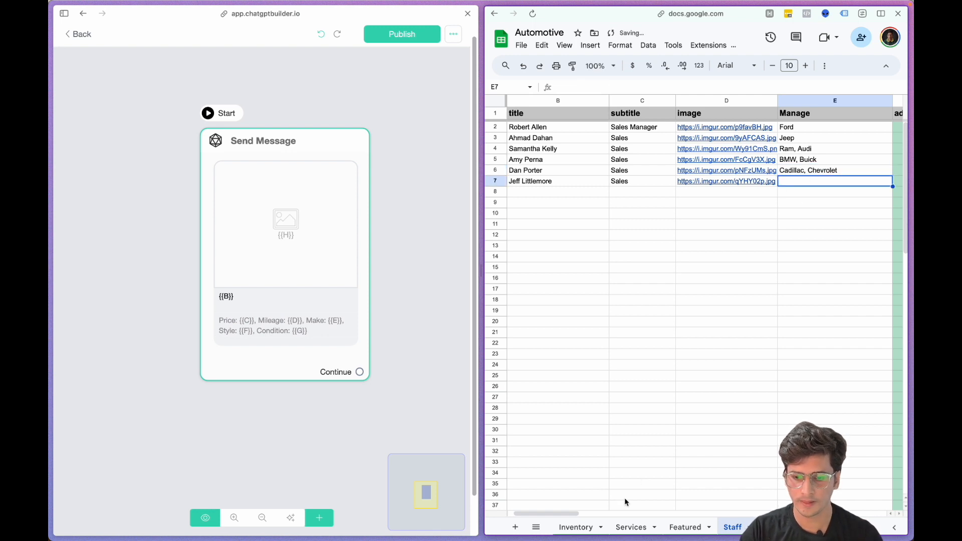
{"action": "left_click", "coordinate": [577, 527]}
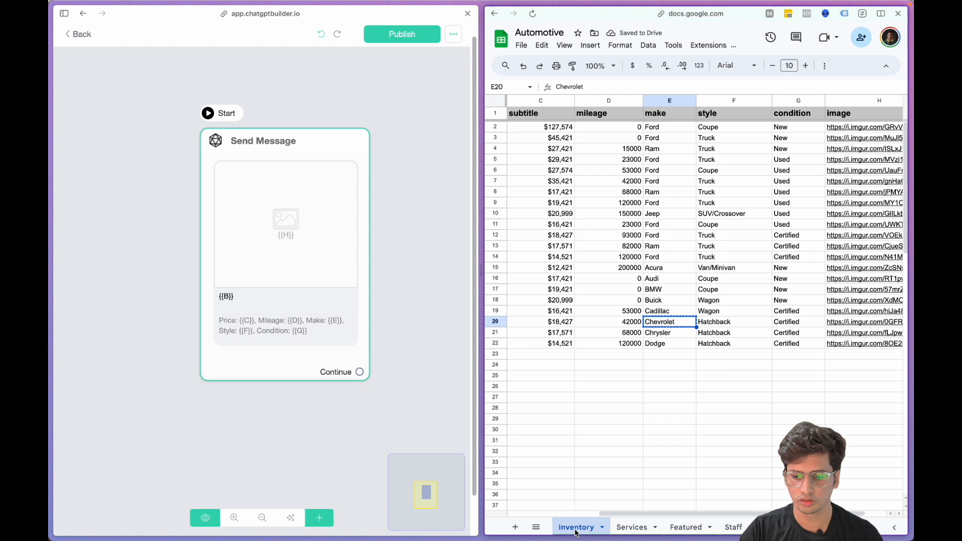
{"action": "left_click", "coordinate": [662, 342]}
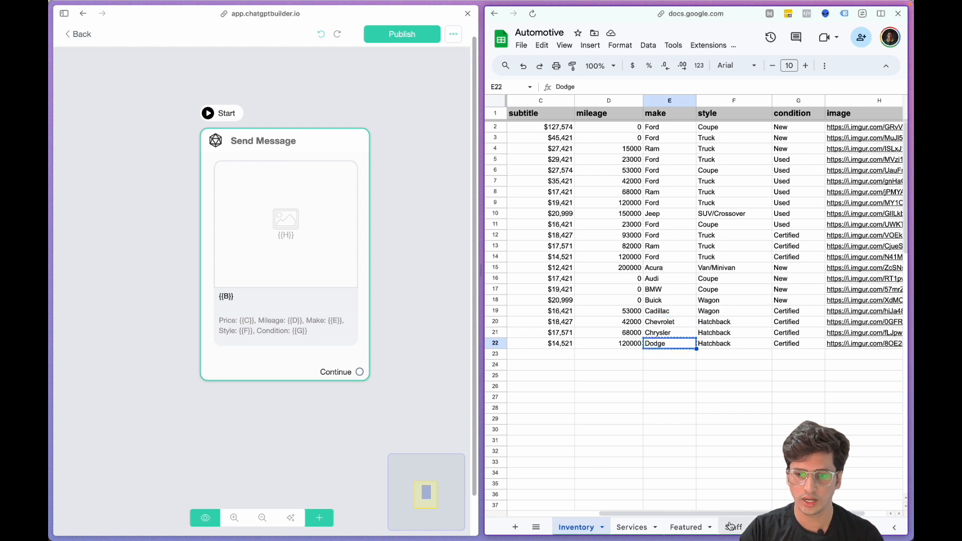
{"action": "left_click", "coordinate": [733, 527]}
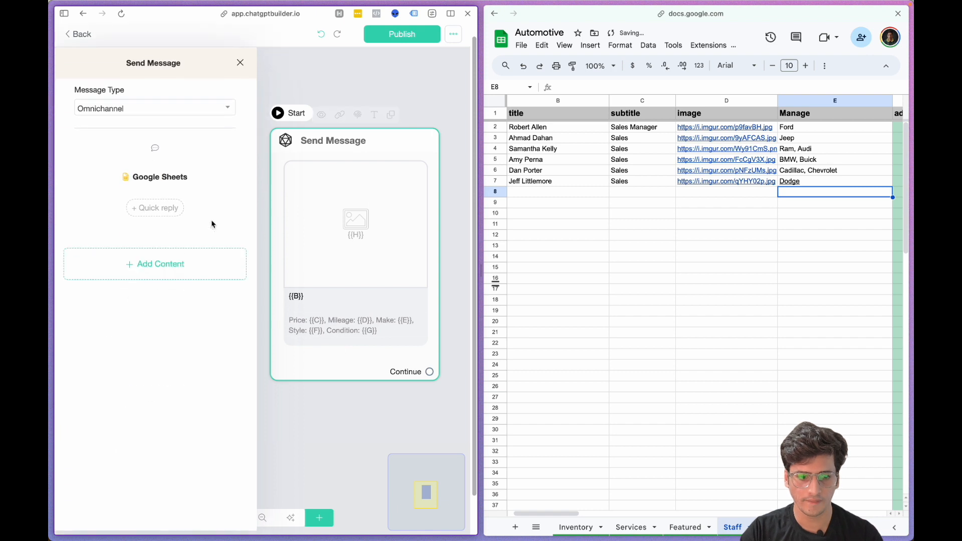
Add a new button to the car gallery card with the label Call.
{"action": "left_click", "coordinate": [160, 176]}
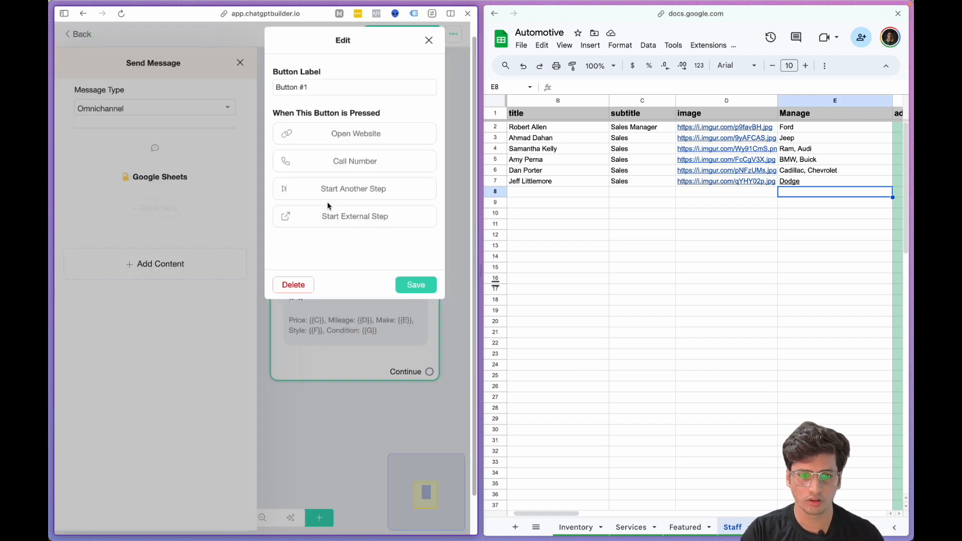
{"action": "type", "text": "Call"}
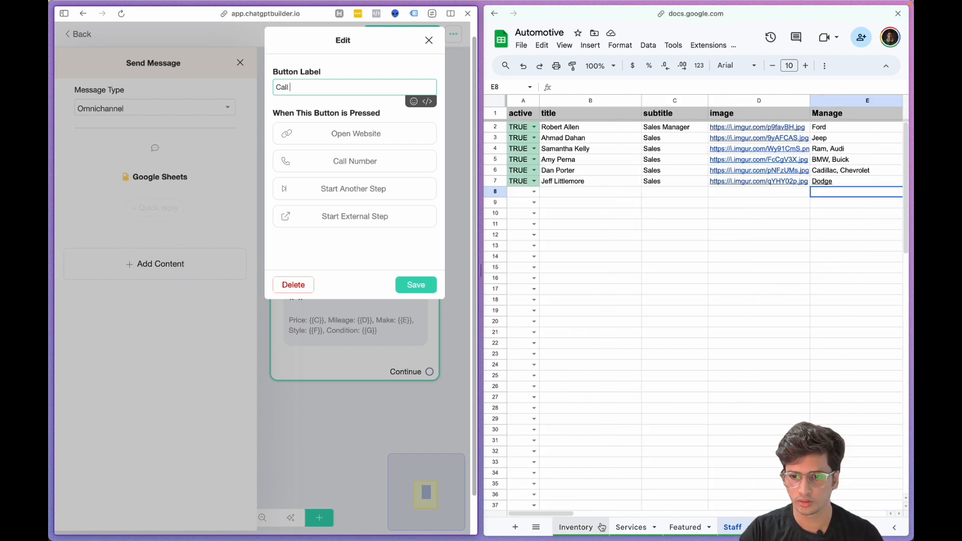
{"action": "left_click", "coordinate": [631, 527]}
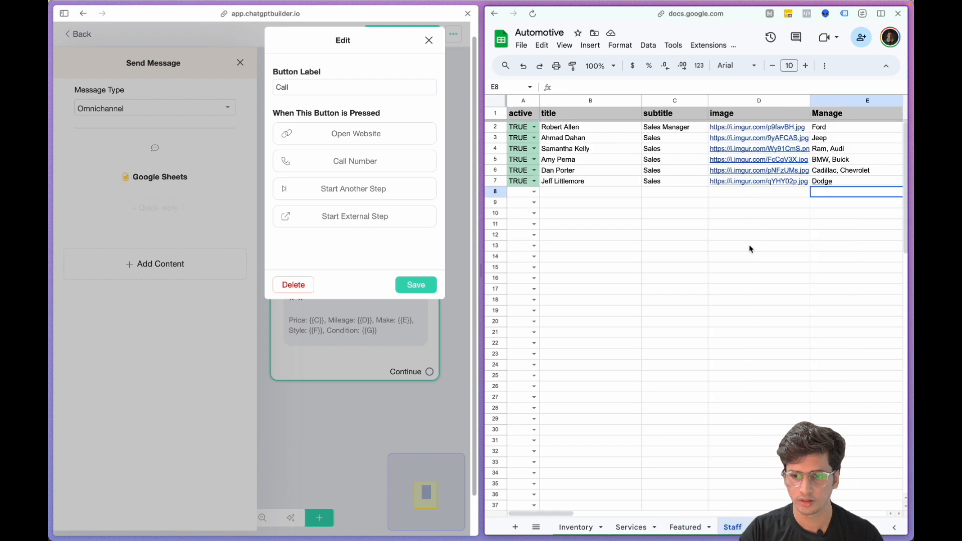
{"action": "scroll", "scroll_direction": "right", "scroll_amount": 3}
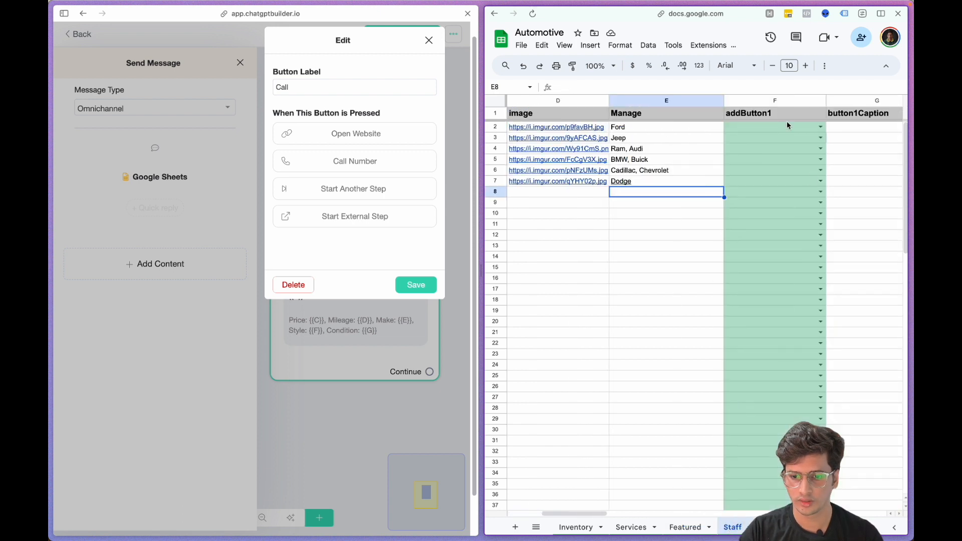
{"action": "right_click", "coordinate": [775, 100]}
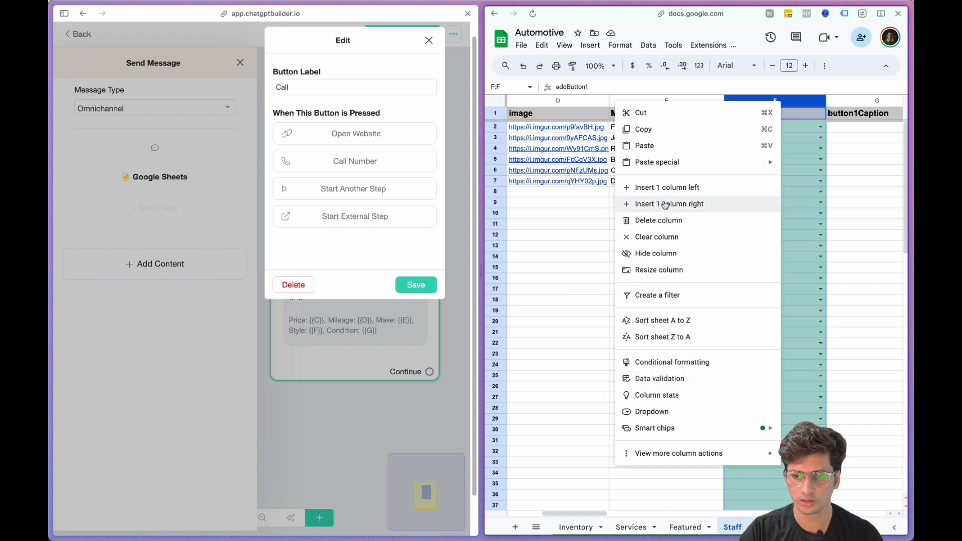
{"action": "left_click", "coordinate": [669, 204]}
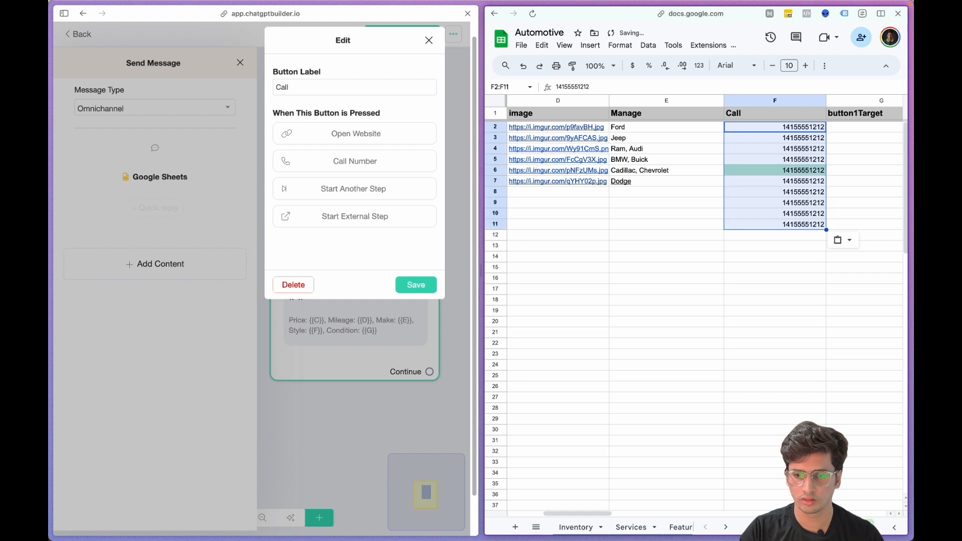
{"action": "left_click", "coordinate": [775, 181]}
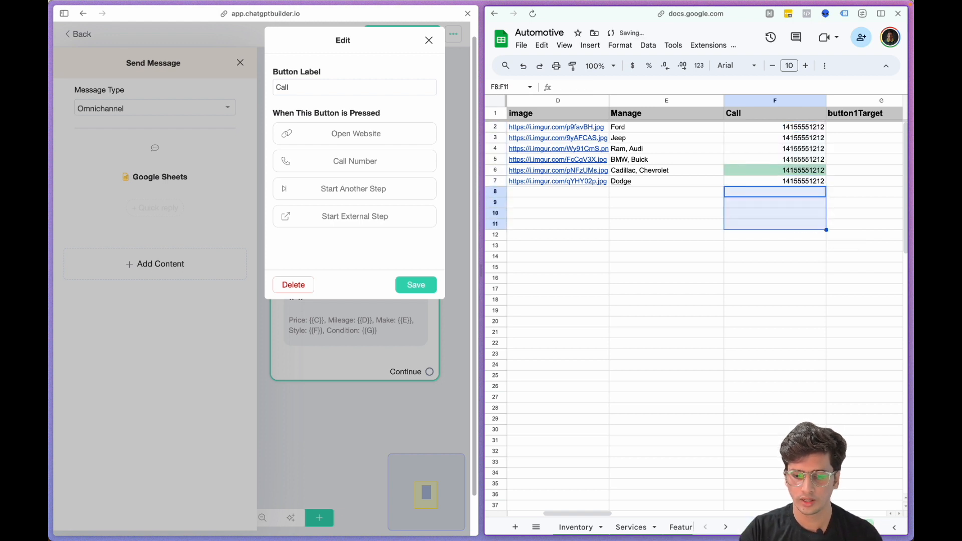
{"action": "left_click", "coordinate": [731, 527]}
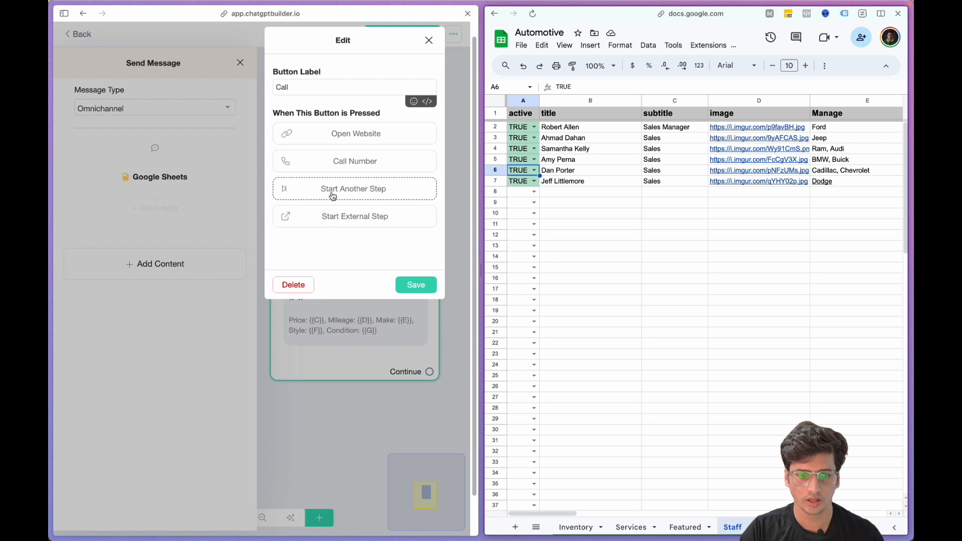
Make the Call button start another step and close the Google Sheets gallery settings.
{"action": "left_click", "coordinate": [354, 189]}
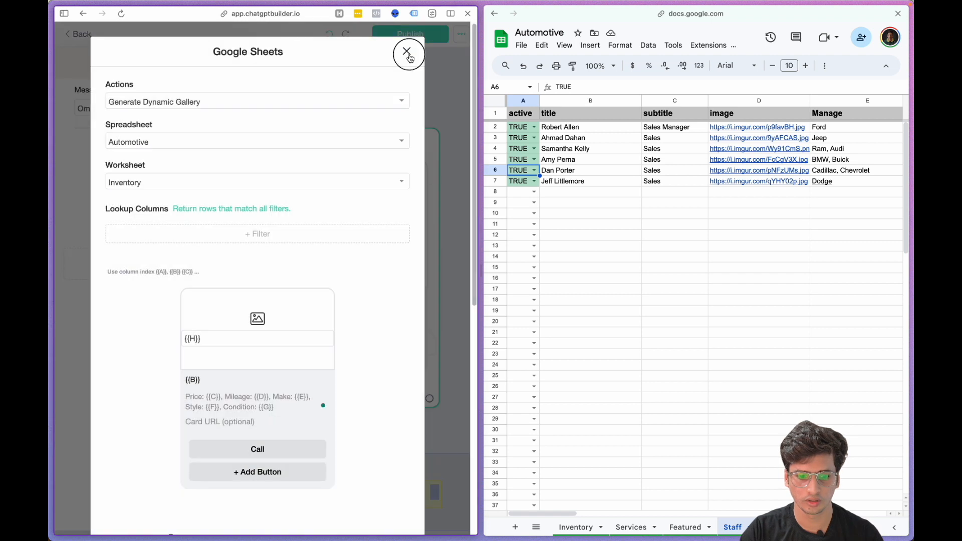
{"action": "left_click", "coordinate": [407, 51]}
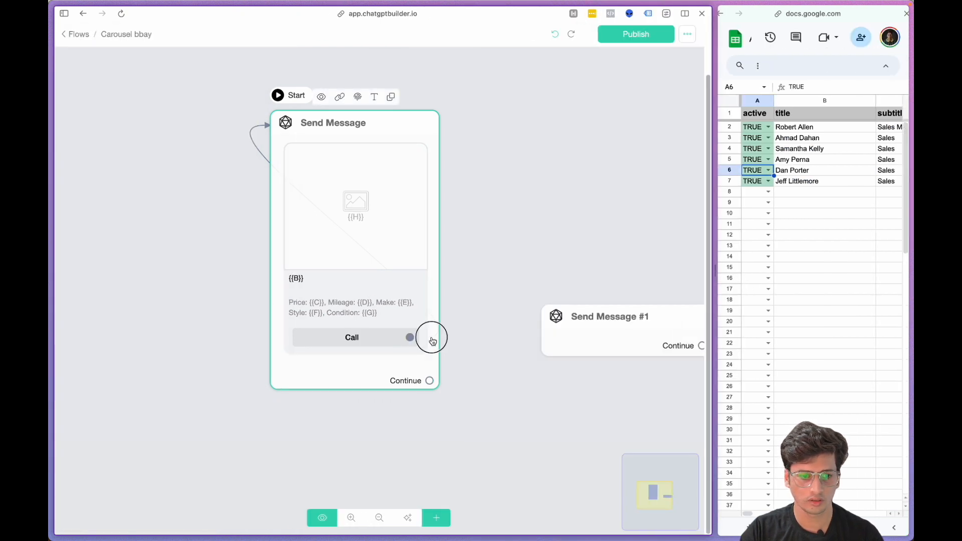
Reopen the carousel's Call button, rename it Call Staff targeting Send Message #1, and add a Set Custom Field action.
{"action": "left_click", "coordinate": [332, 122]}
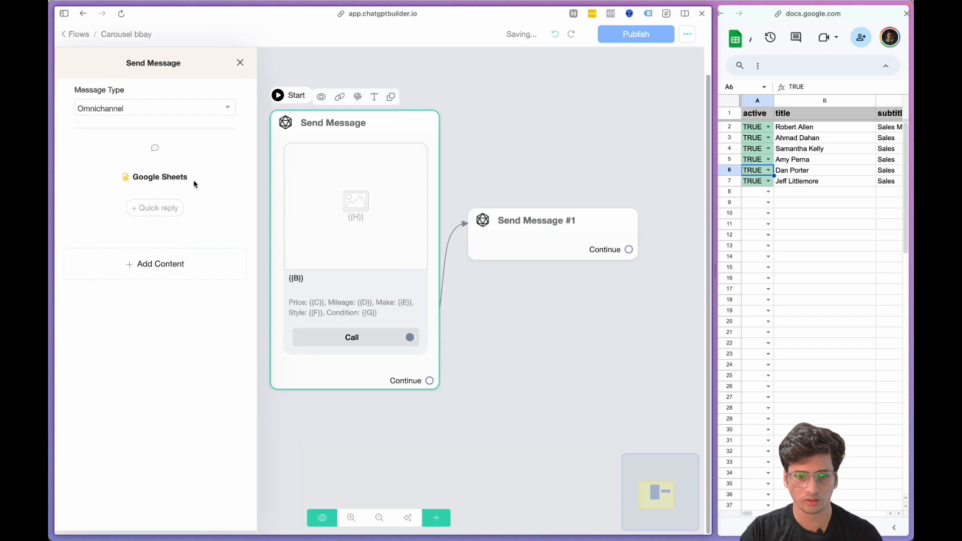
{"action": "left_click", "coordinate": [159, 176]}
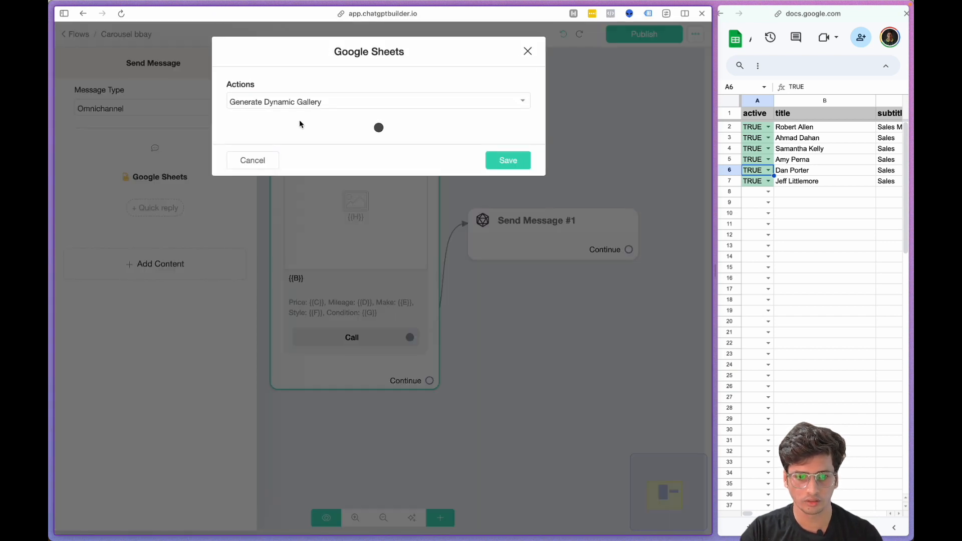
{"action": "left_click", "coordinate": [507, 159]}
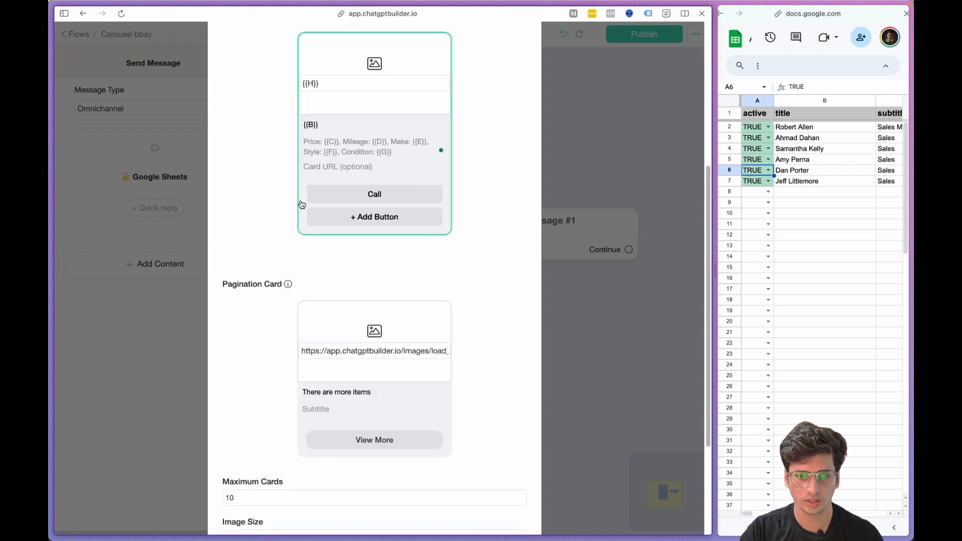
{"action": "scroll", "scroll_direction": "down", "scroll_amount": 3}
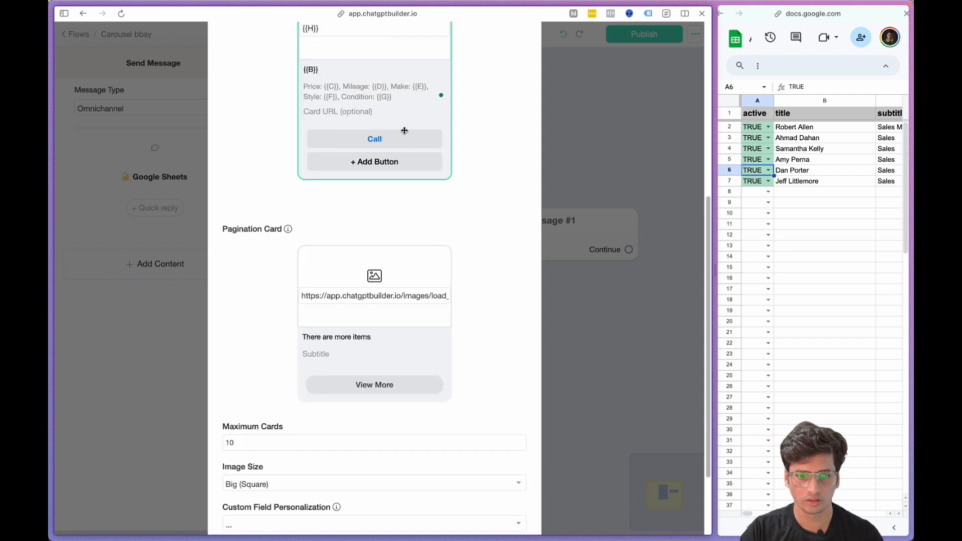
{"action": "left_click", "coordinate": [374, 139]}
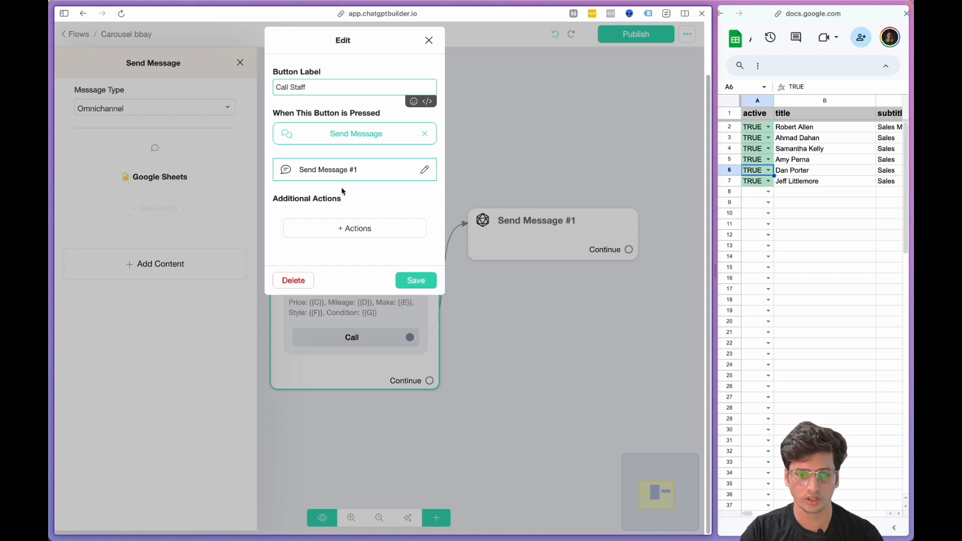
{"action": "left_click", "coordinate": [355, 228]}
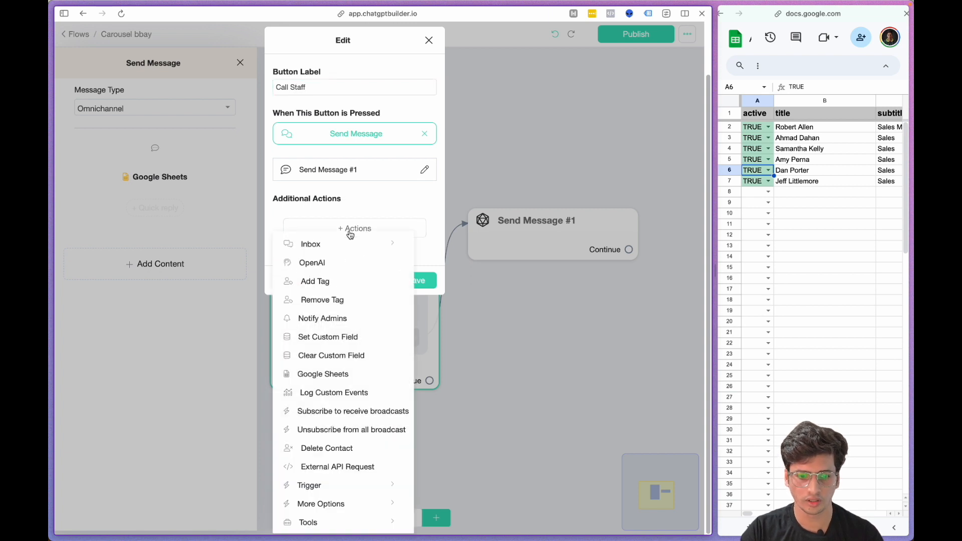
{"action": "left_click", "coordinate": [327, 337]}
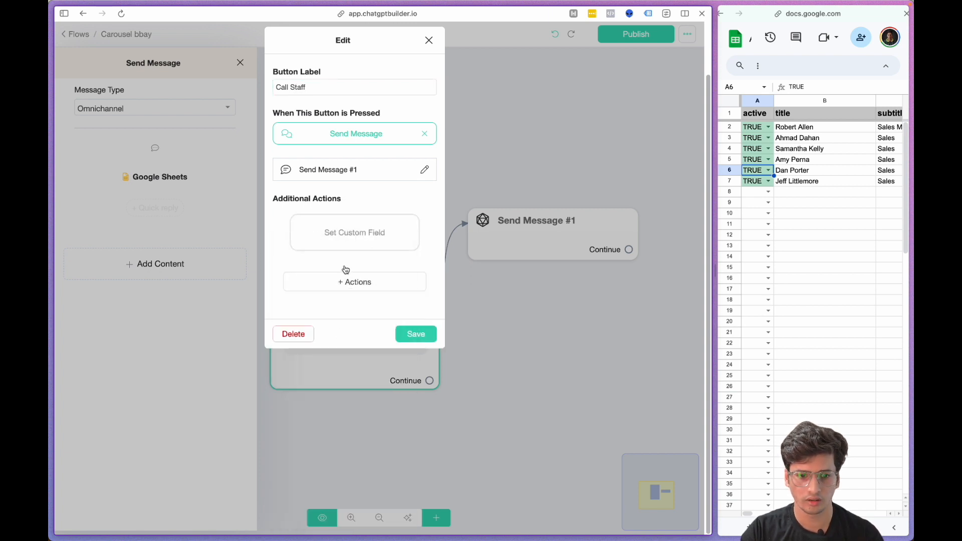
Create a Staff text custom field and set its value to {{E}} for the Call Staff button.
{"action": "left_click", "coordinate": [355, 233]}
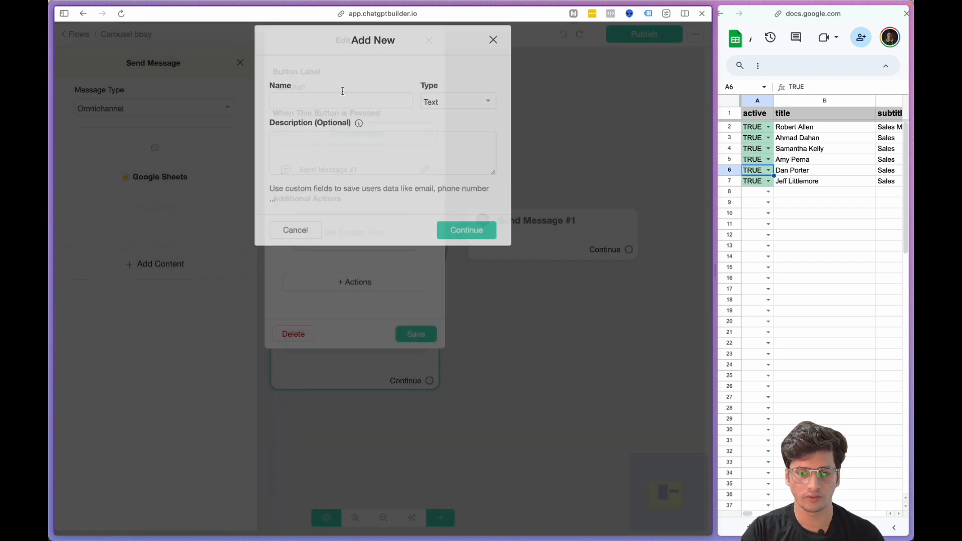
{"action": "type", "text": "Staff"}
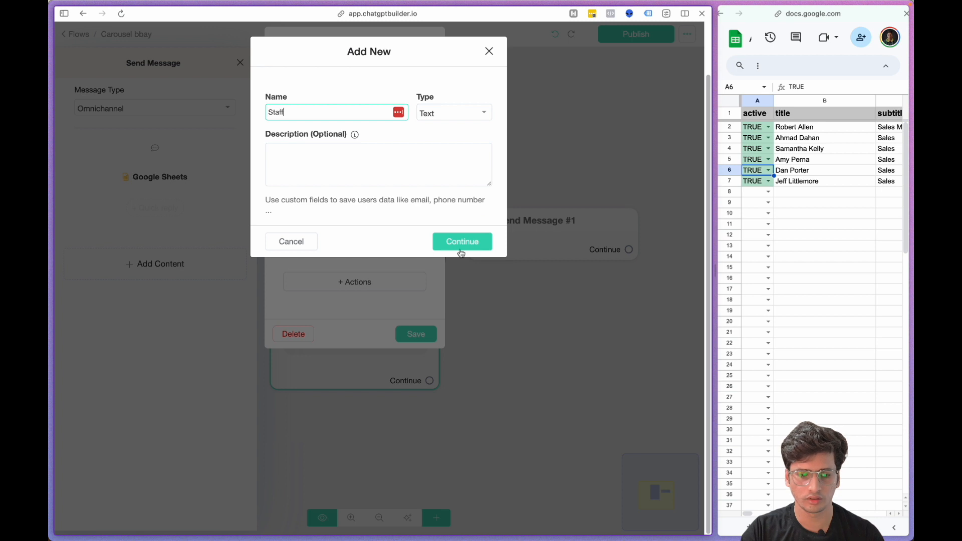
{"action": "left_click", "coordinate": [462, 241]}
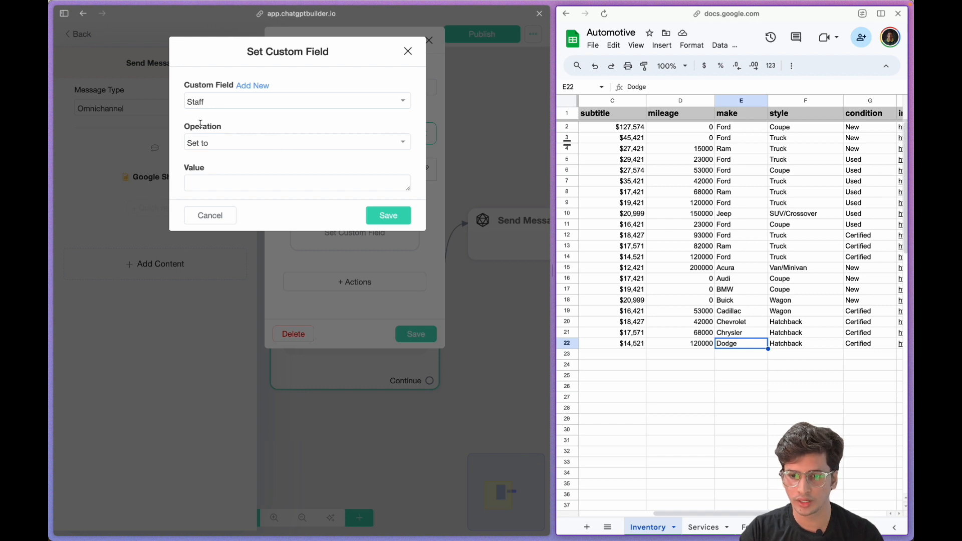
{"action": "left_click", "coordinate": [296, 183]}
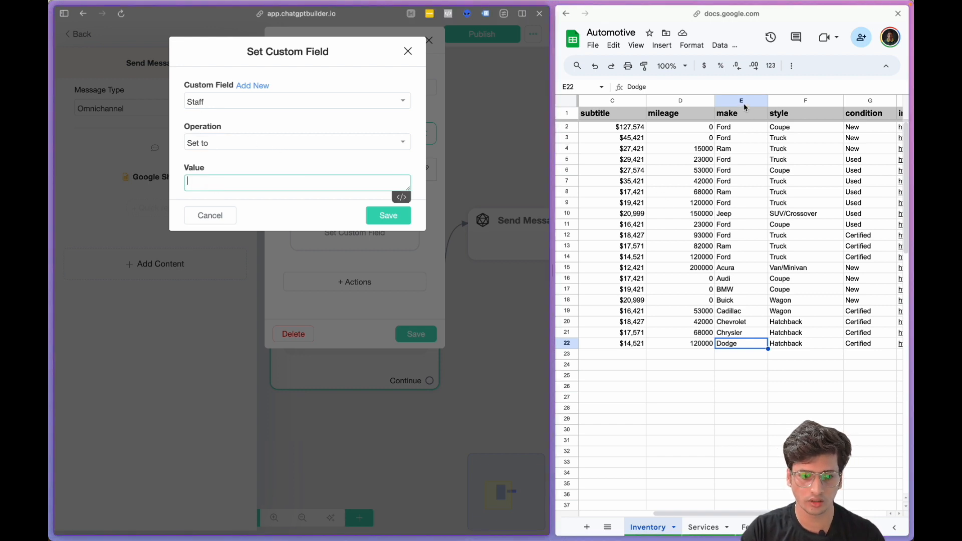
{"action": "type", "text": "{{E"}
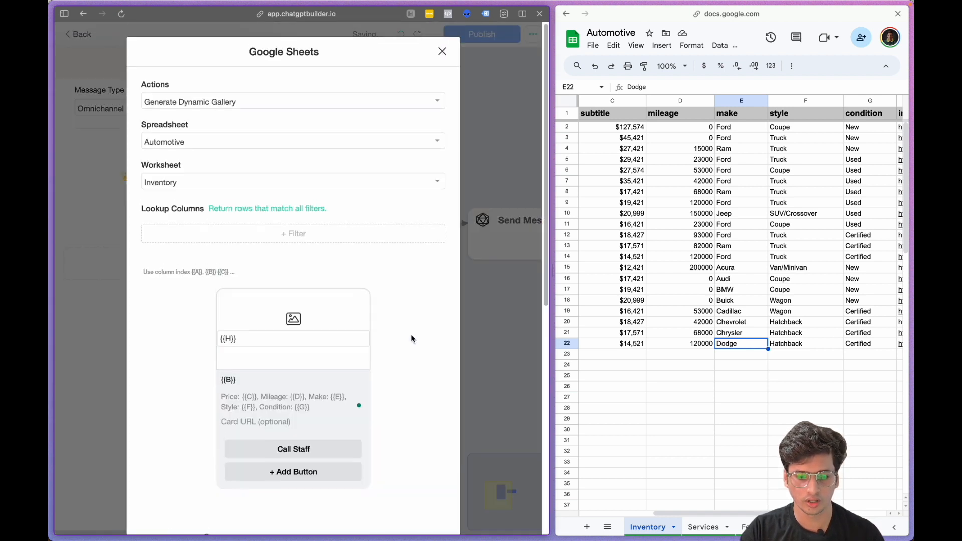
Save the Call Staff button linked to Send Message #1 and open that step for editing.
{"action": "scroll", "scroll_direction": "down", "scroll_amount": 3}
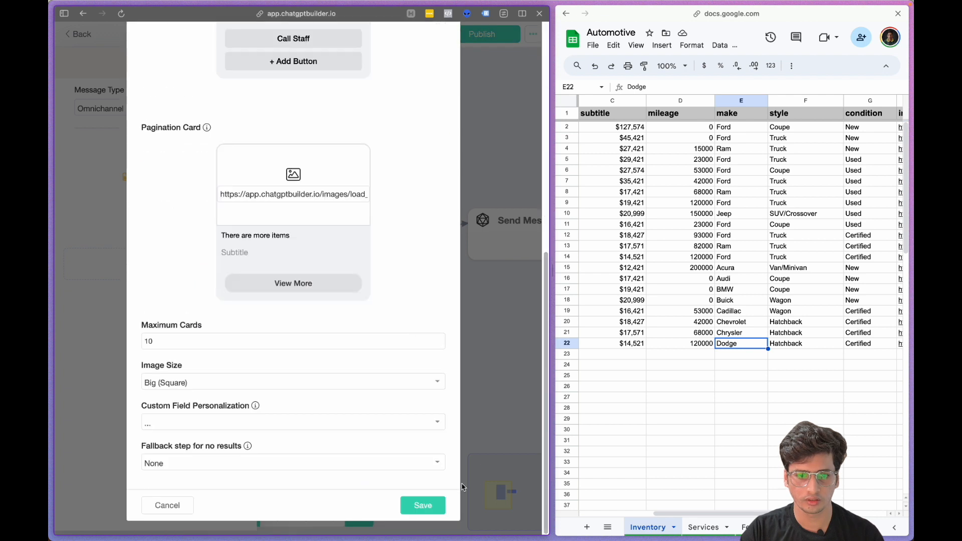
{"action": "left_click", "coordinate": [293, 38]}
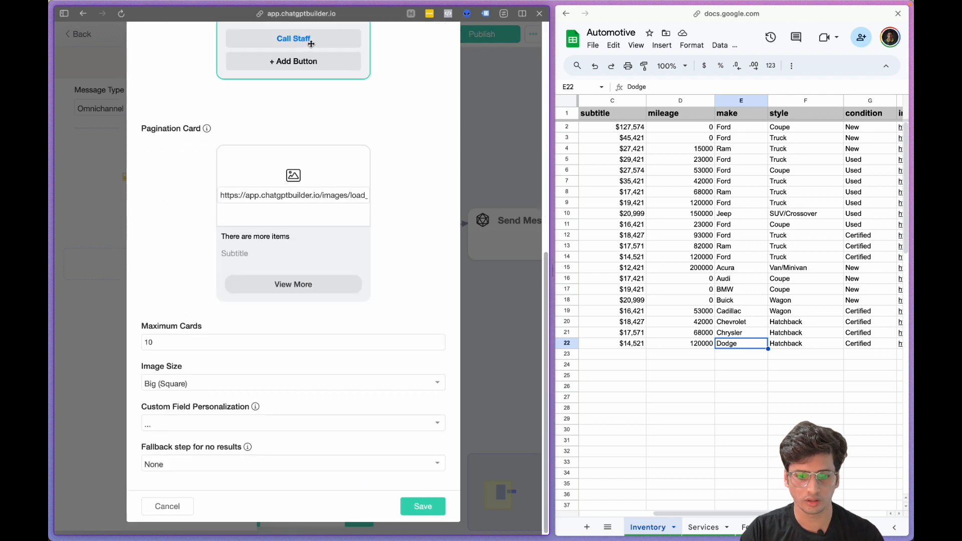
{"action": "left_click", "coordinate": [293, 38]}
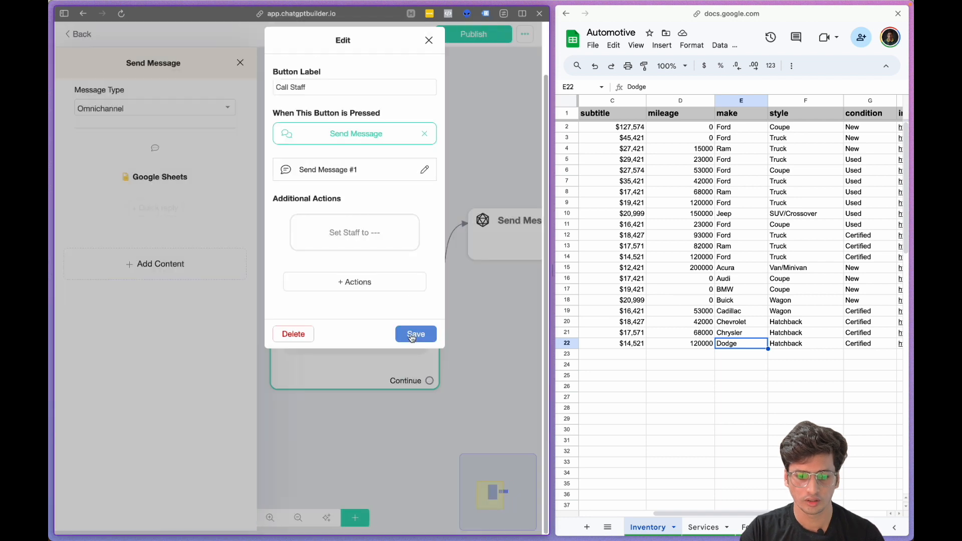
{"action": "left_click", "coordinate": [415, 334]}
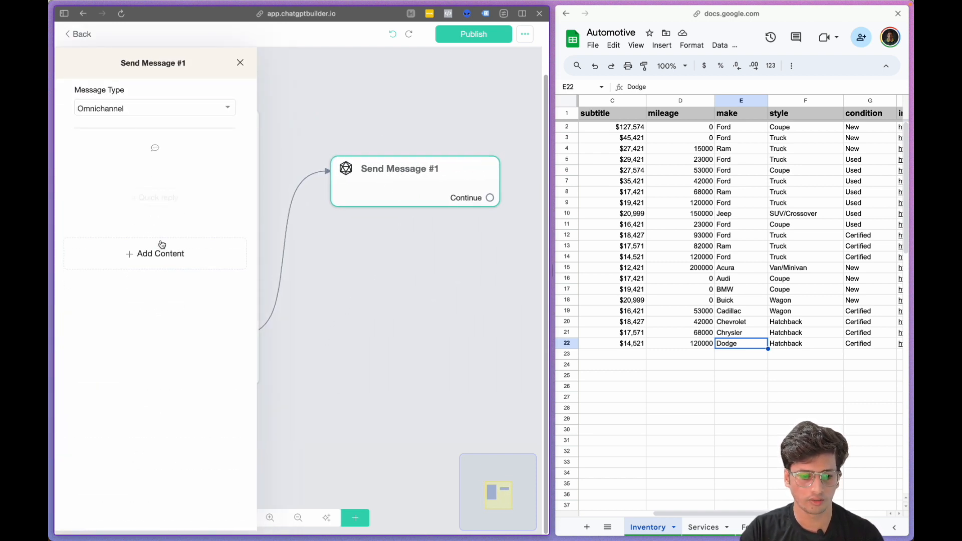
Add a Google Sheets action to Send Message #1 and open its settings.
{"action": "left_click", "coordinate": [154, 253]}
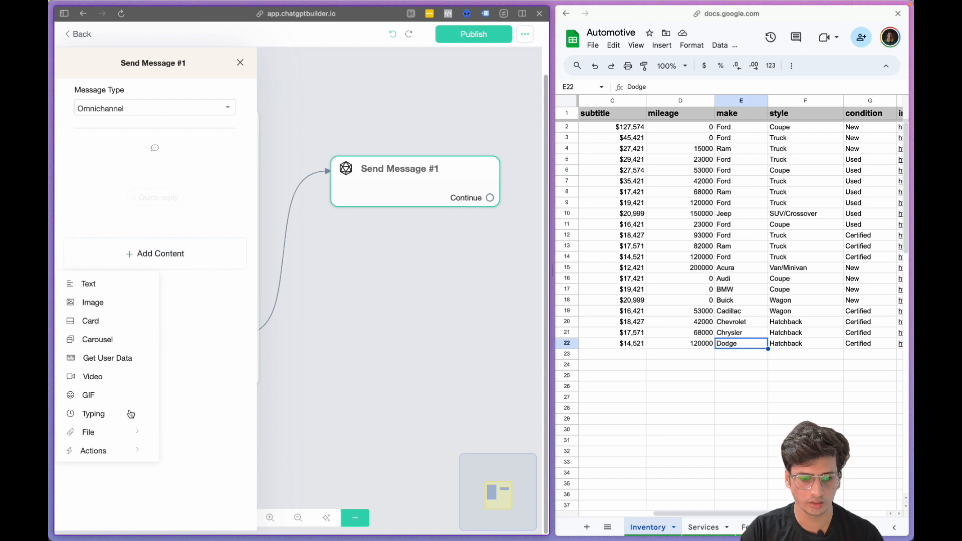
{"action": "left_click", "coordinate": [92, 451]}
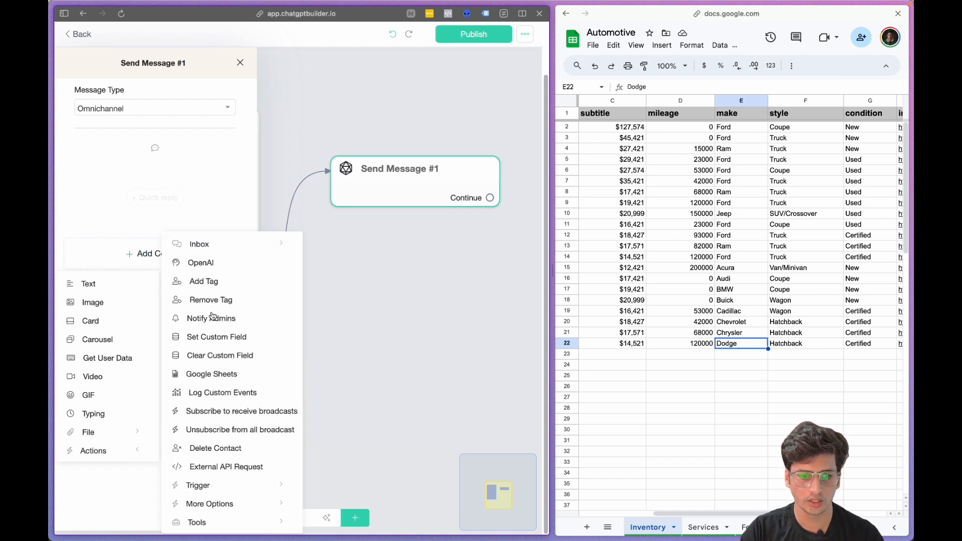
{"action": "left_click", "coordinate": [210, 374]}
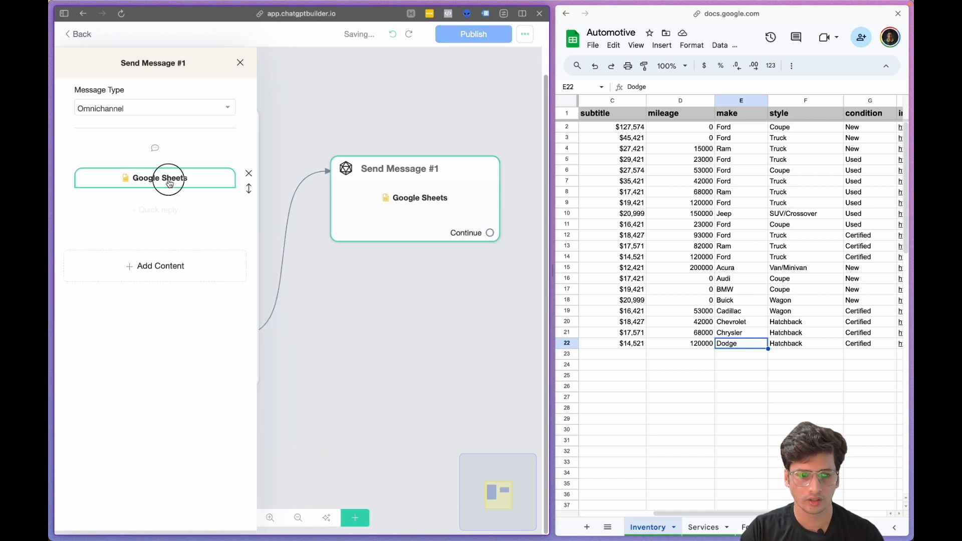
{"action": "left_click", "coordinate": [168, 181]}
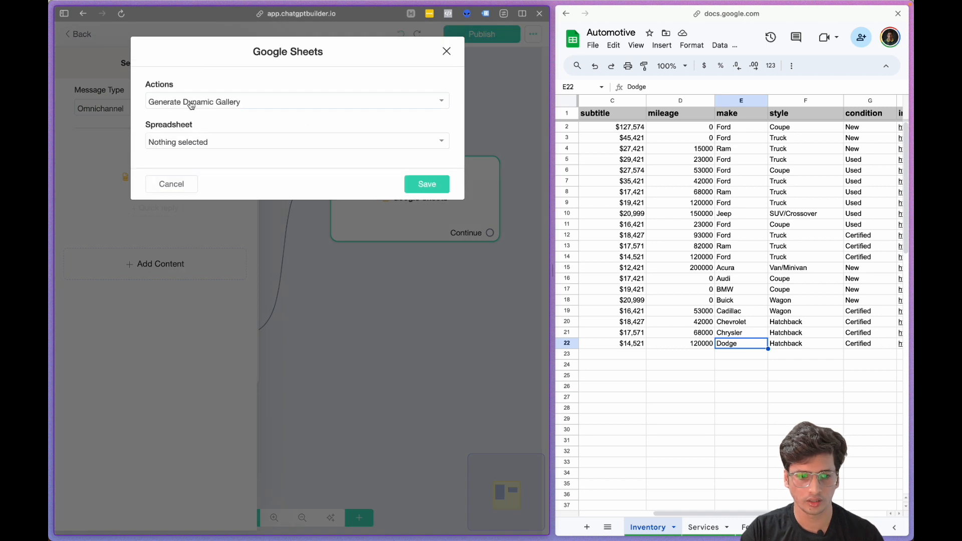
Point the dynamic gallery at the Automotive spreadsheet's Staff worksheet.
{"action": "left_click", "coordinate": [297, 142]}
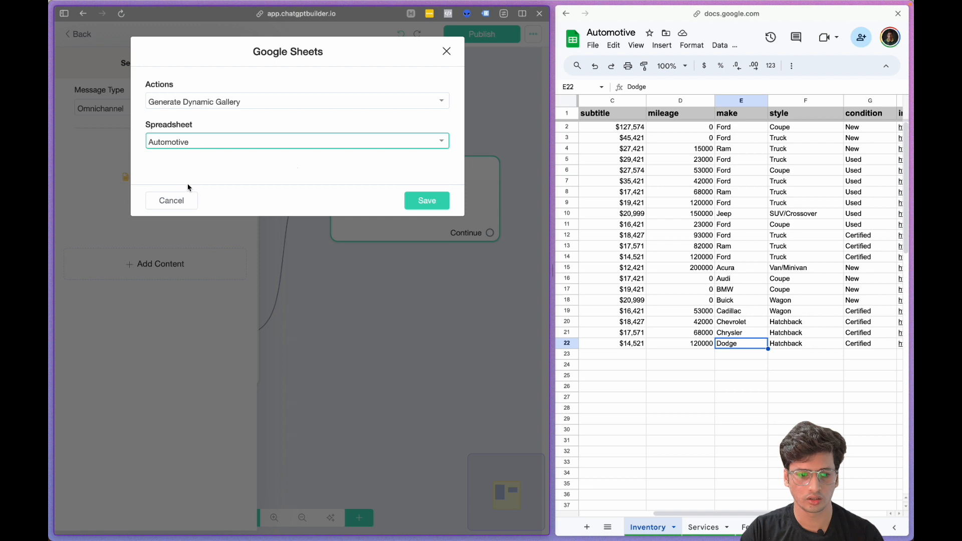
{"action": "left_click", "coordinate": [296, 182]}
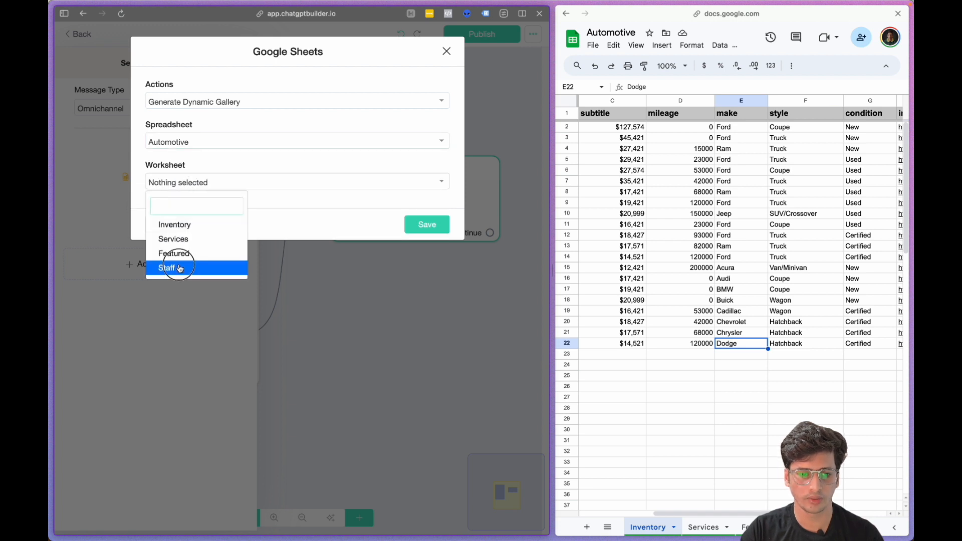
{"action": "left_click", "coordinate": [167, 267]}
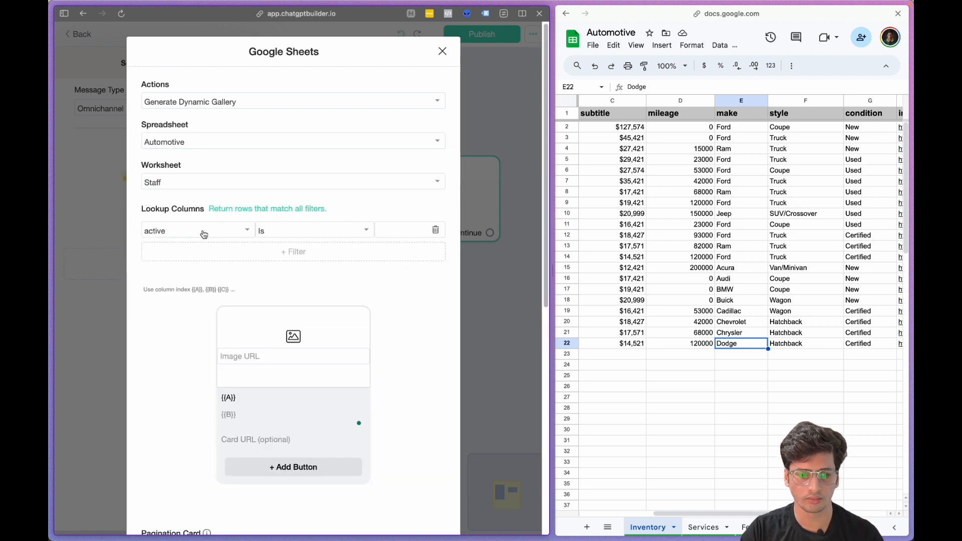
Filter gallery rows where the Manage column Contains the {{Staff}} value.
{"action": "left_click", "coordinate": [197, 230]}
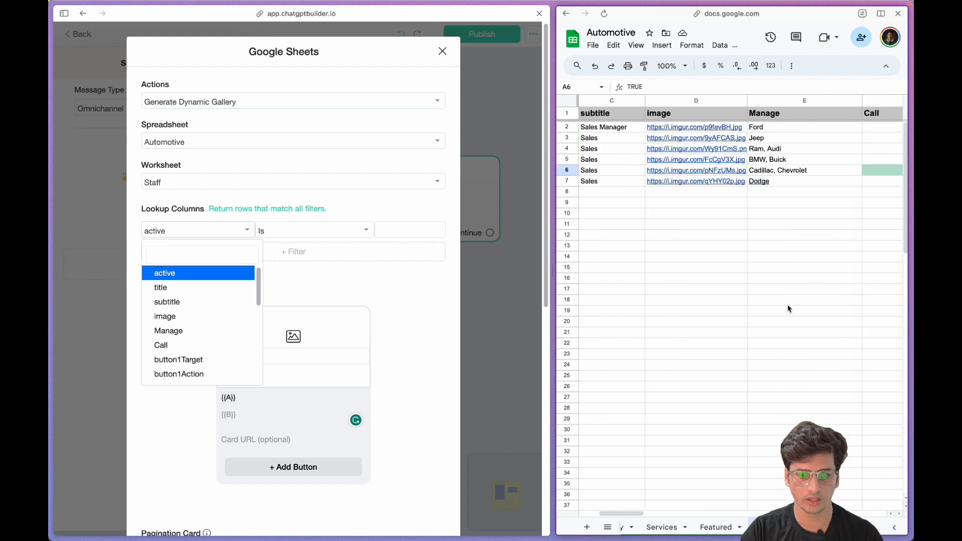
{"action": "left_click", "coordinate": [169, 330]}
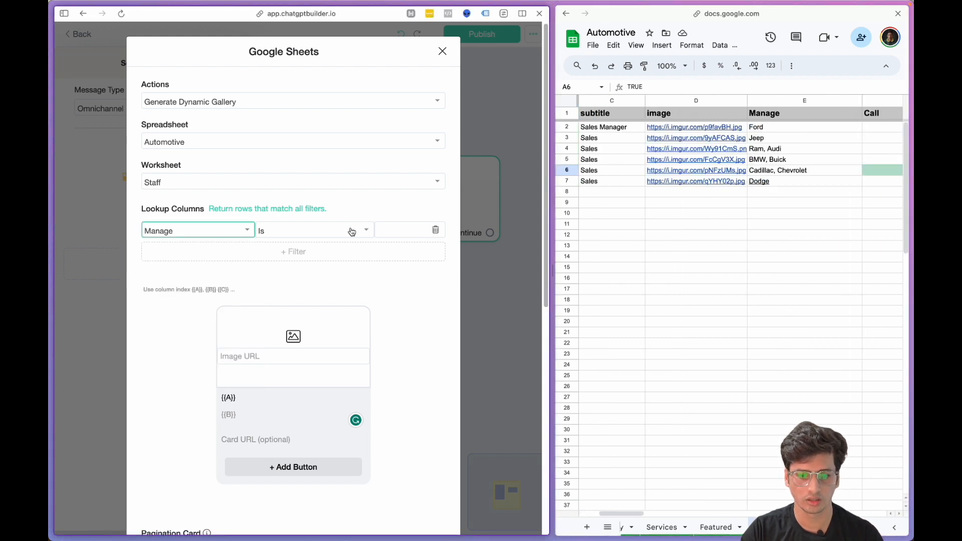
{"action": "left_click", "coordinate": [315, 231]}
{"action": "type", "text": "{{Staff}}"}
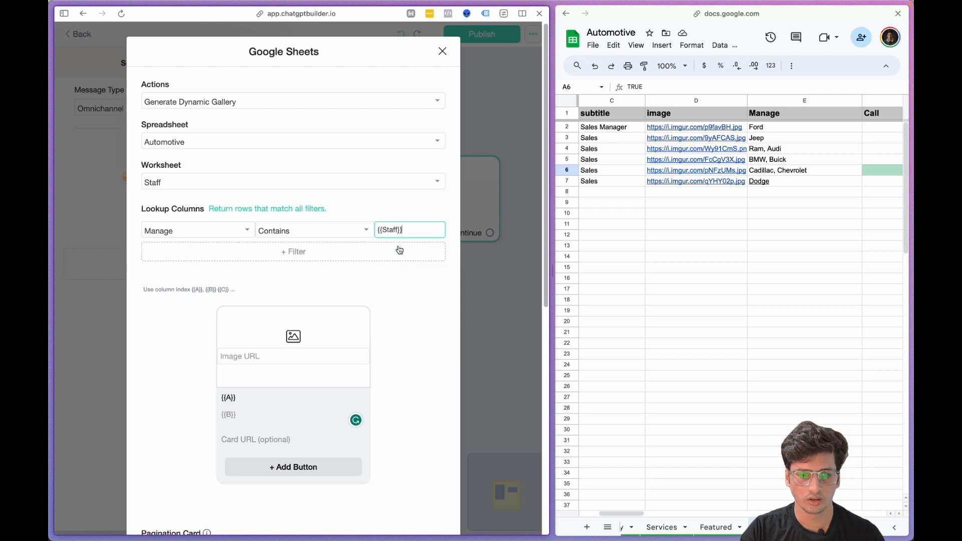
{"action": "scroll", "scroll_direction": "down", "scroll_amount": 3}
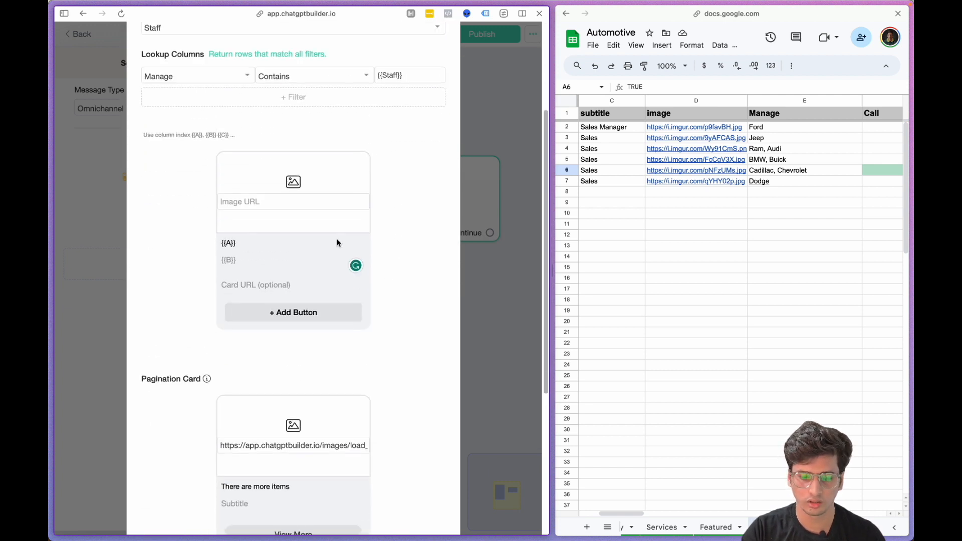
Map the card's Image URL to {{D}}, its title to {{B}} and its subtitle to {{C}}.
{"action": "left_click", "coordinate": [293, 201]}
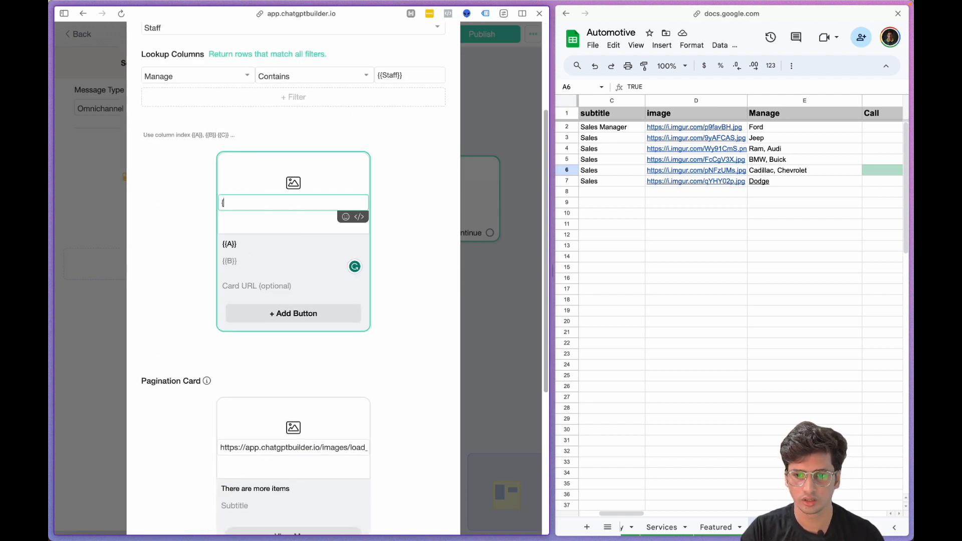
{"action": "type", "text": "{{D}}"}
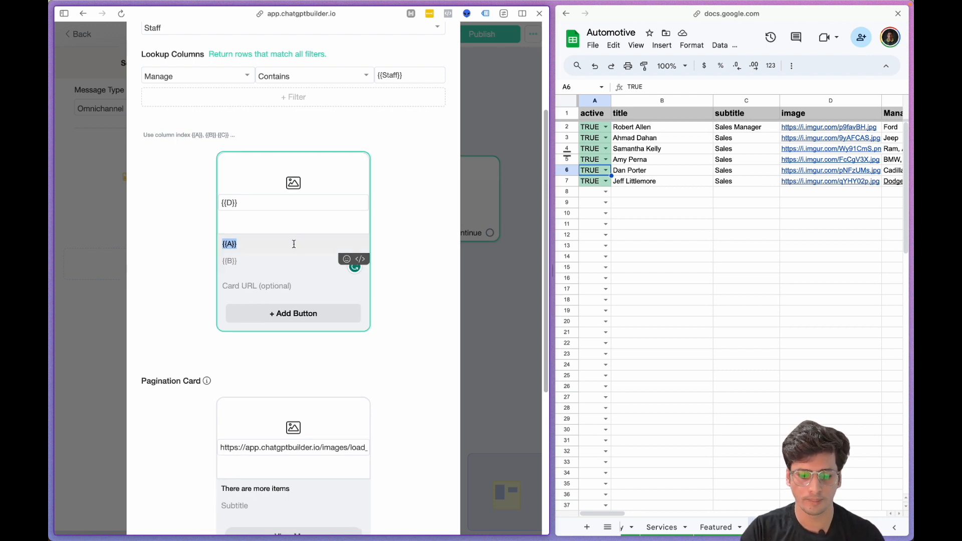
{"action": "left_click", "coordinate": [229, 243]}
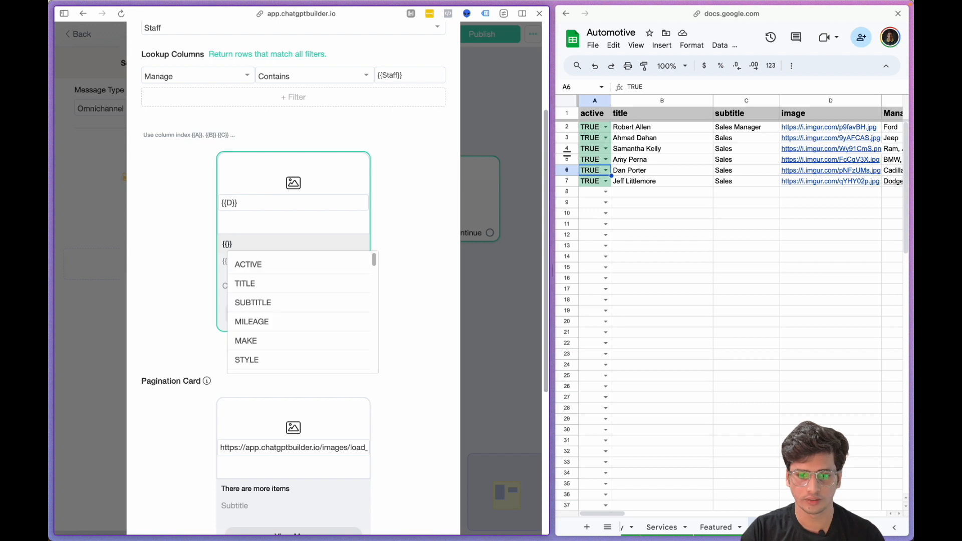
{"action": "left_click", "coordinate": [244, 283]}
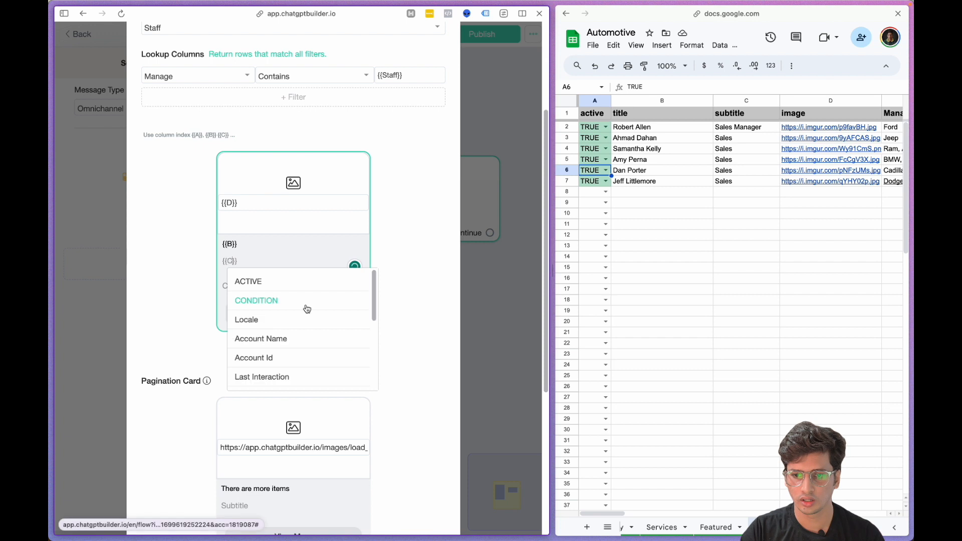
{"action": "scroll", "scroll_direction": "right", "scroll_amount": 3}
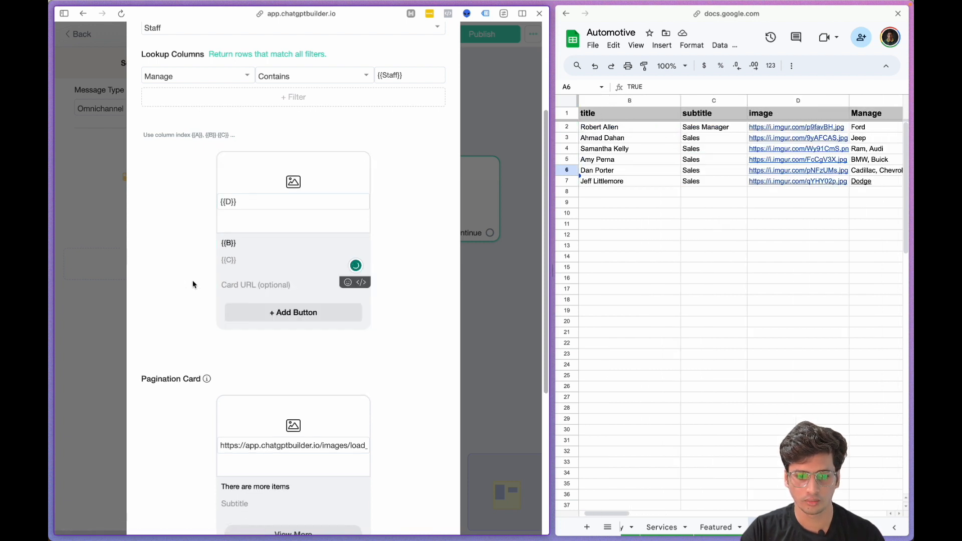
{"action": "left_click", "coordinate": [293, 313]}
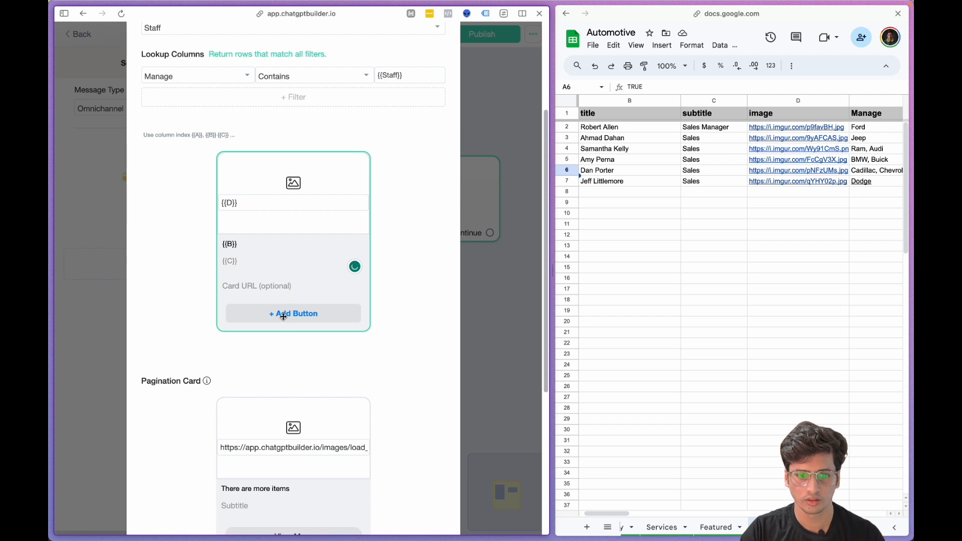
Add a Call Now button of type Call Number dialling {{F}}, save it, and launch the chatbot preview.
{"action": "left_click", "coordinate": [293, 314]}
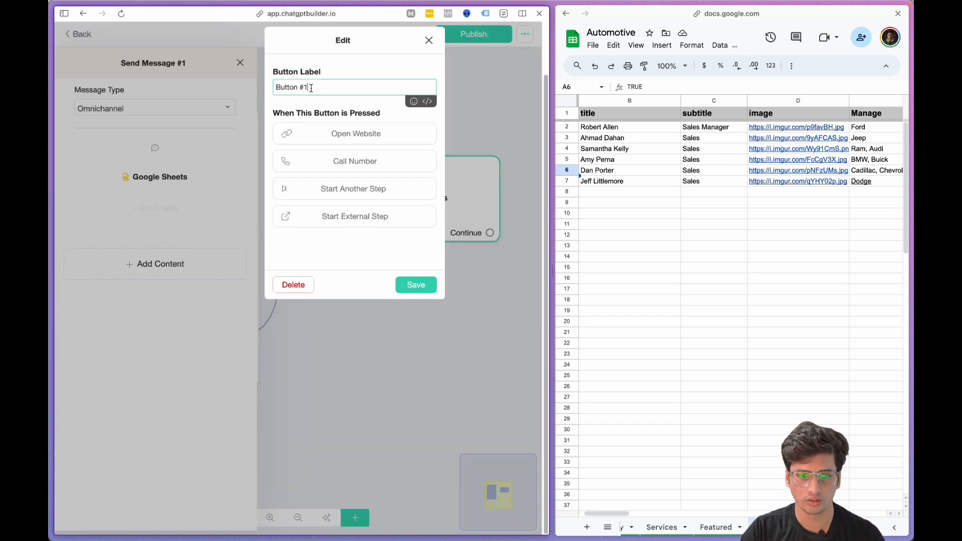
{"action": "left_click", "coordinate": [355, 161]}
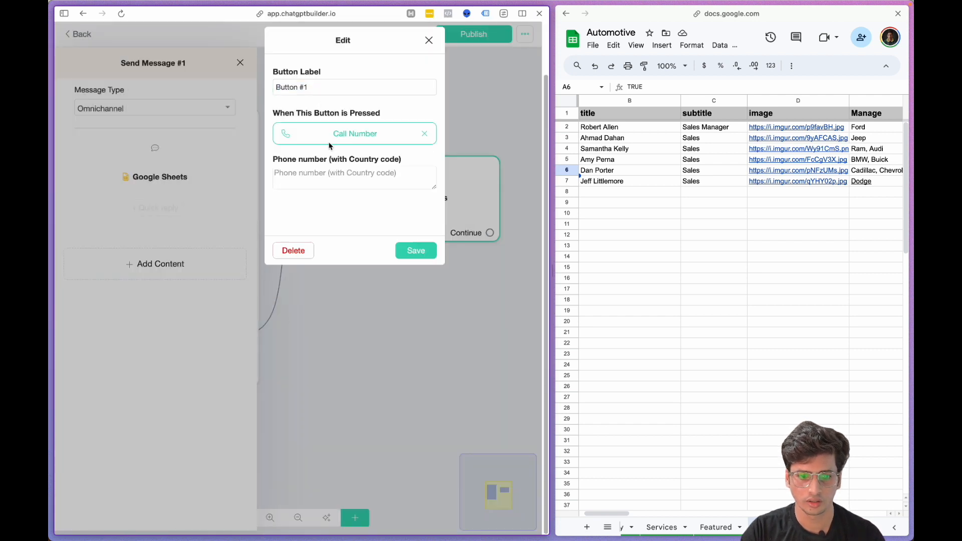
{"action": "left_click", "coordinate": [349, 176]}
{"action": "type", "text": "{{F}}"}
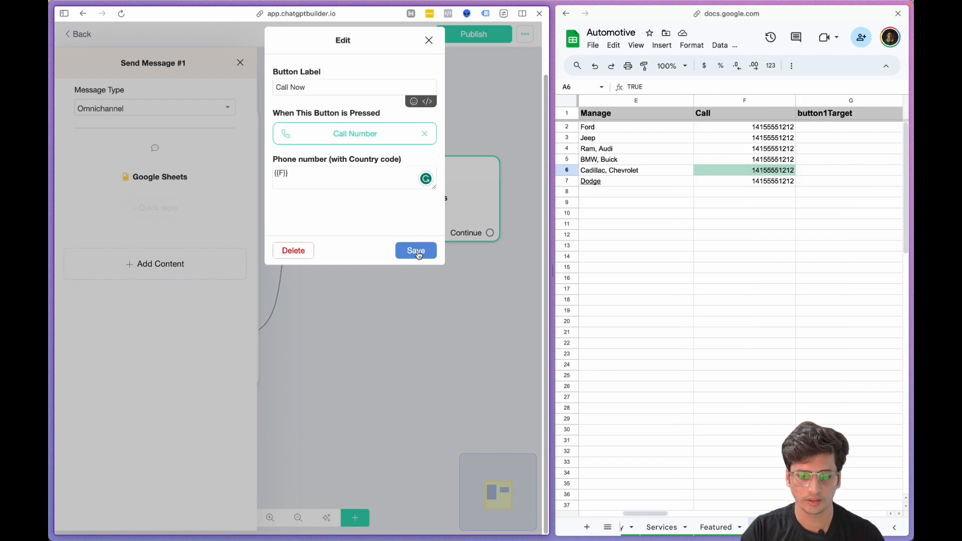
{"action": "left_click", "coordinate": [416, 251]}
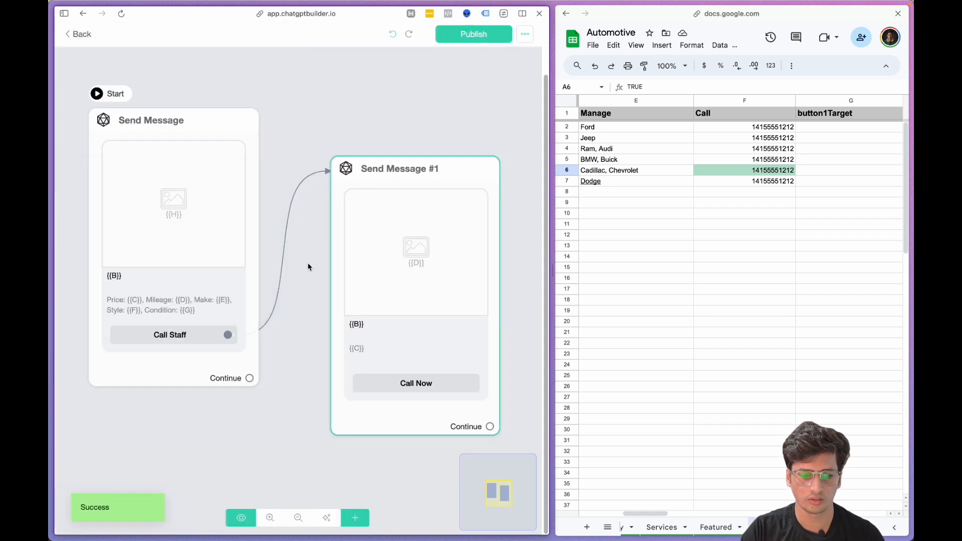
{"action": "left_click", "coordinate": [63, 14]}
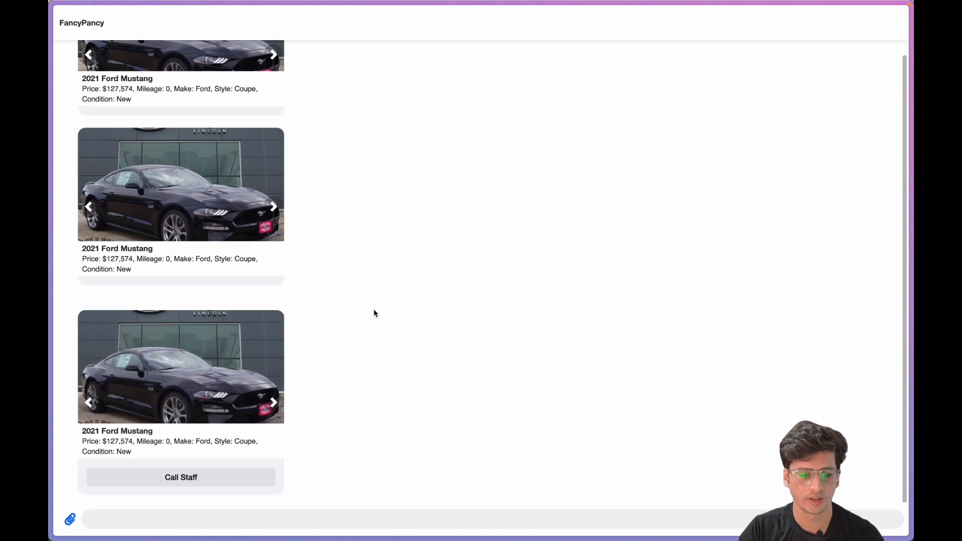
{"action": "mouse_move", "coordinate": [304, 387]}
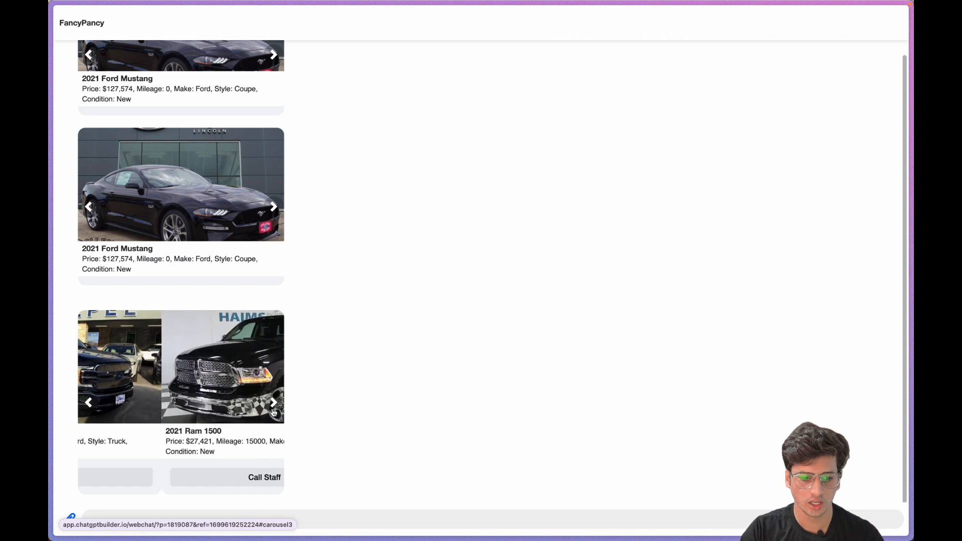
Advance the carousel to the 2014 Ford Mustang, request its staff, and start Call Now on the Sales Manager card.
{"action": "left_click", "coordinate": [274, 401]}
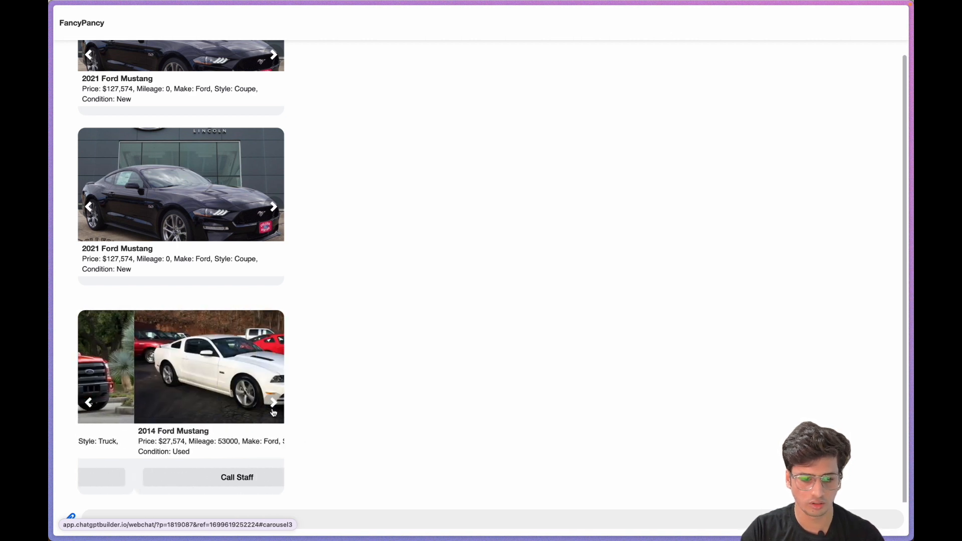
{"action": "left_click", "coordinate": [272, 401]}
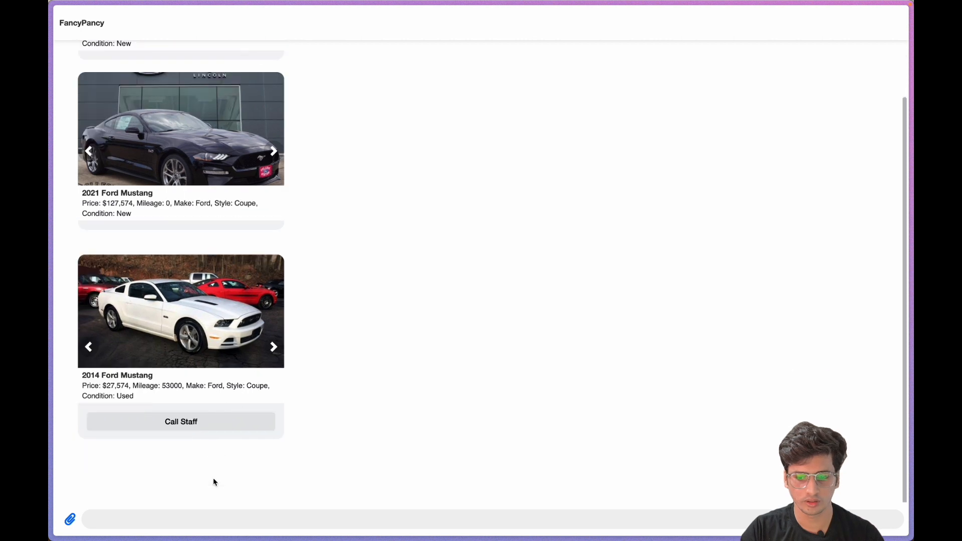
{"action": "left_click", "coordinate": [181, 421]}
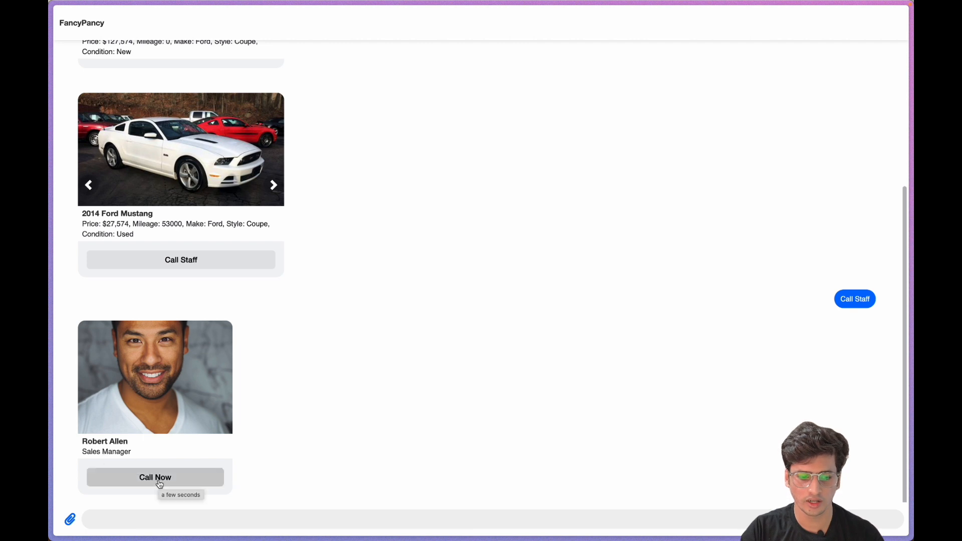
{"action": "left_click", "coordinate": [155, 477]}
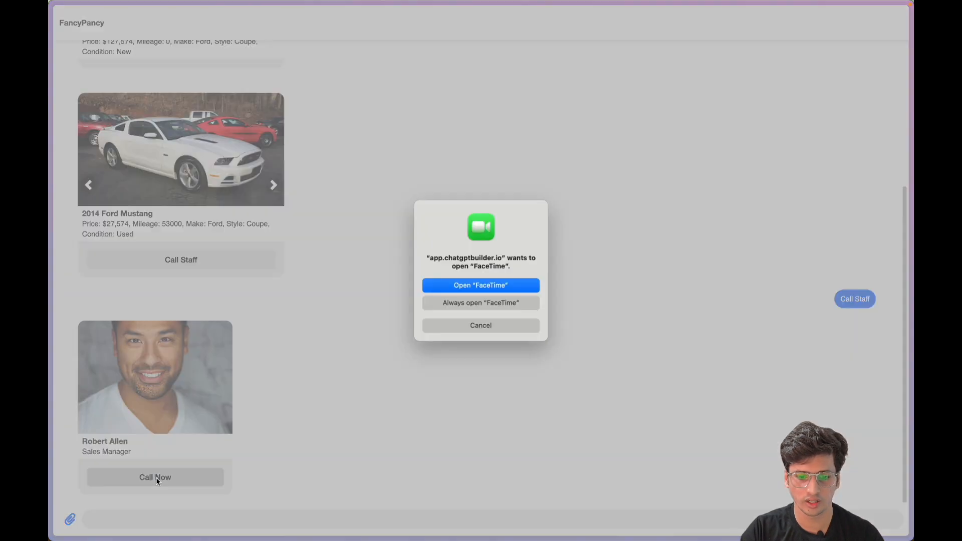